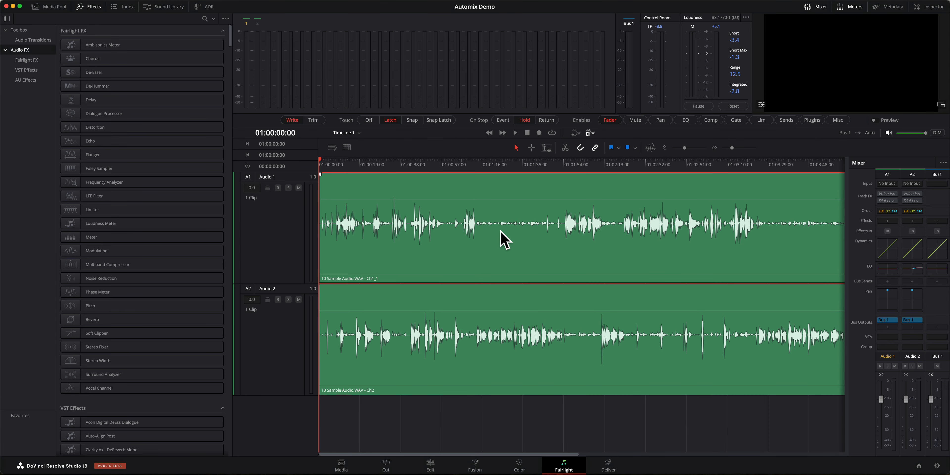
pyautogui.moveTo(535, 346)
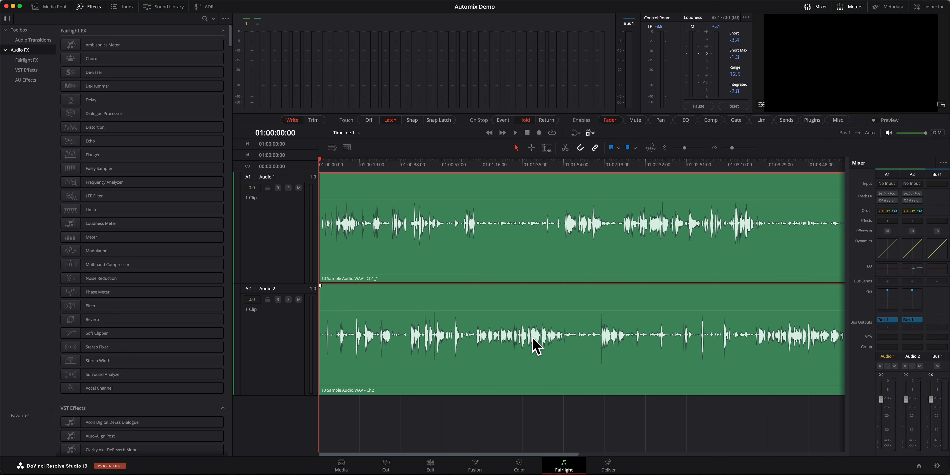
pyautogui.moveTo(504, 236)
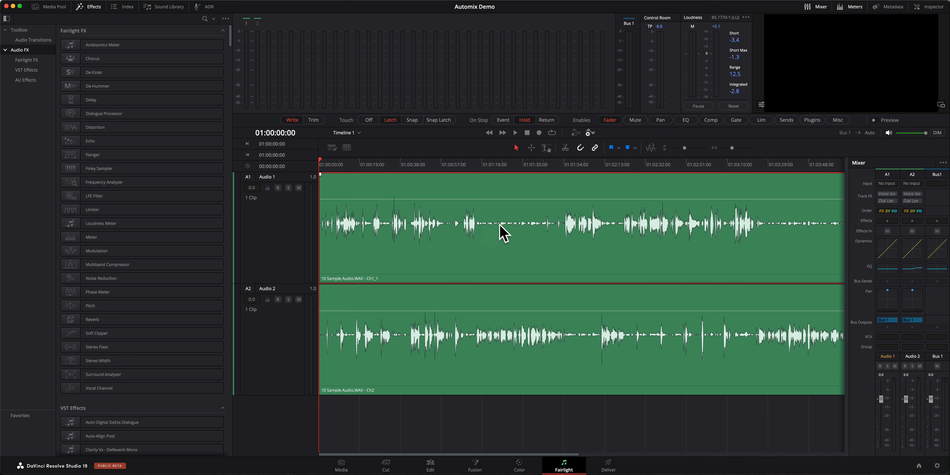
pyautogui.moveTo(542, 236)
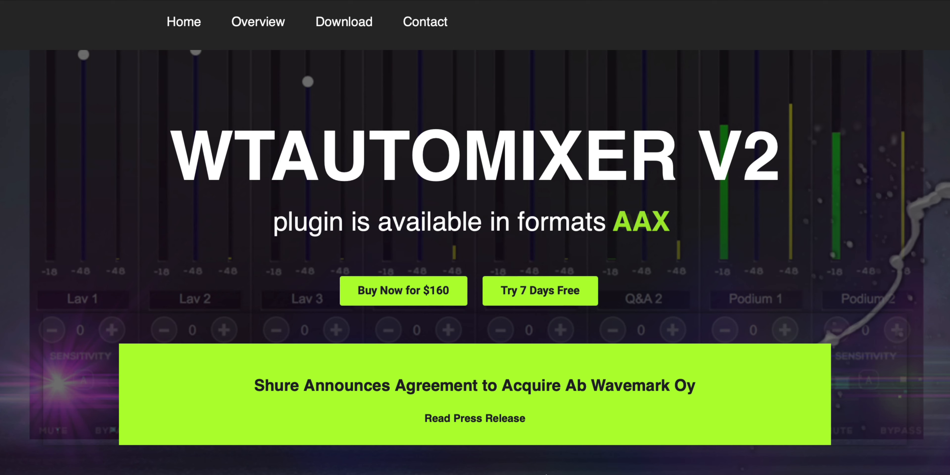
pyautogui.moveTo(654, 267)
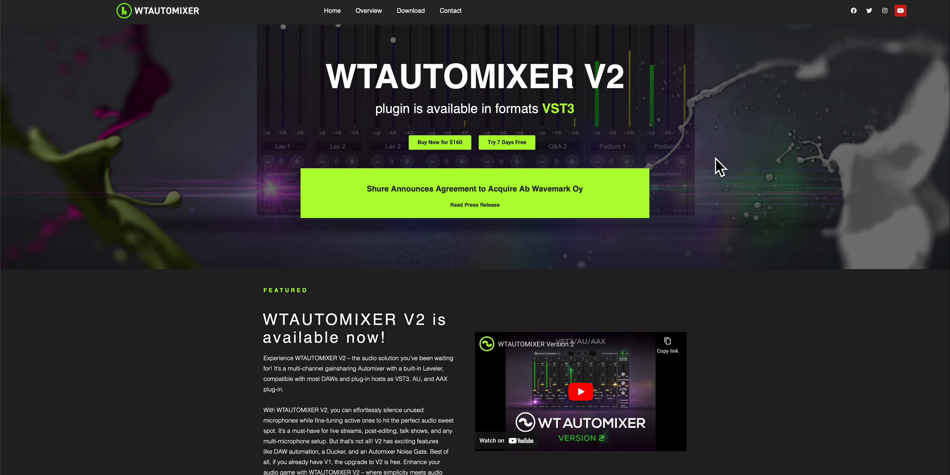
# Scroll the WTAutomixer V2 site through the macOS, Windows and user-guide downloads and contact details.
pyautogui.scroll(-3)
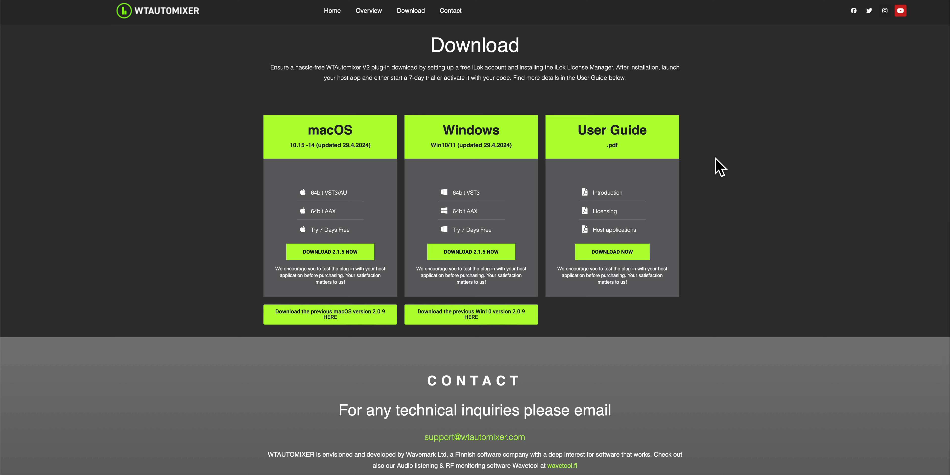
pyautogui.scroll(-3)
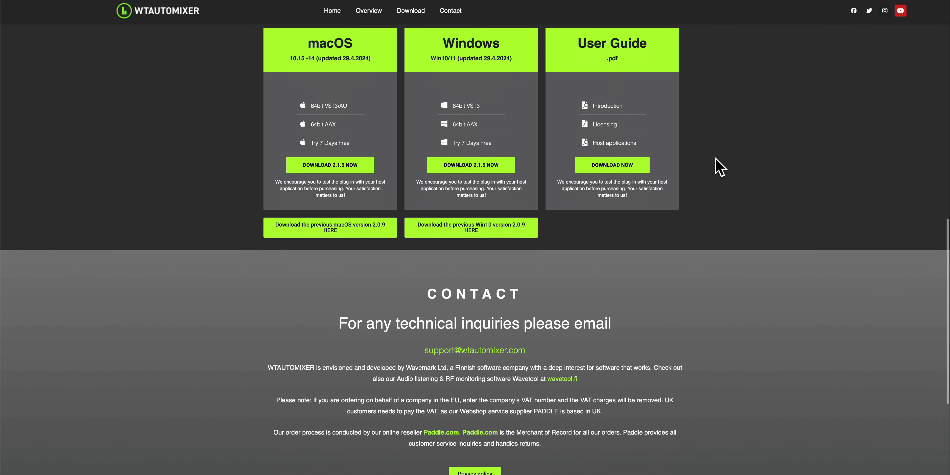
pyautogui.scroll(-3)
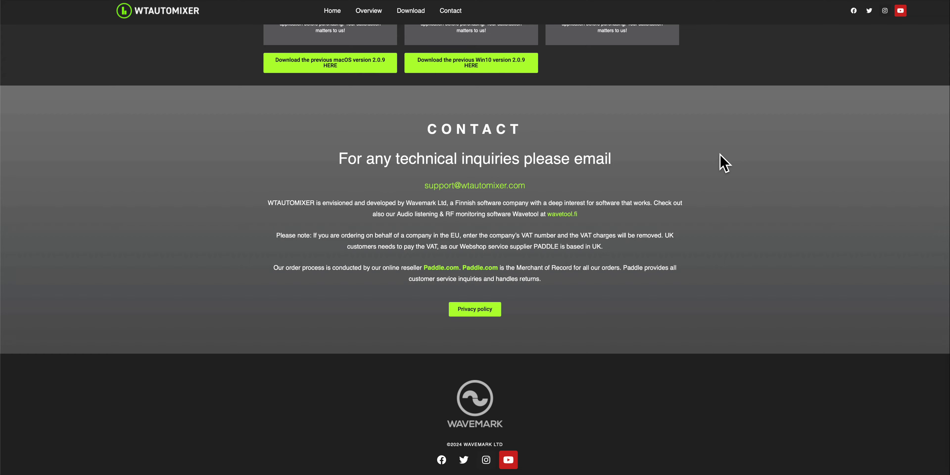
pyautogui.scroll(3)
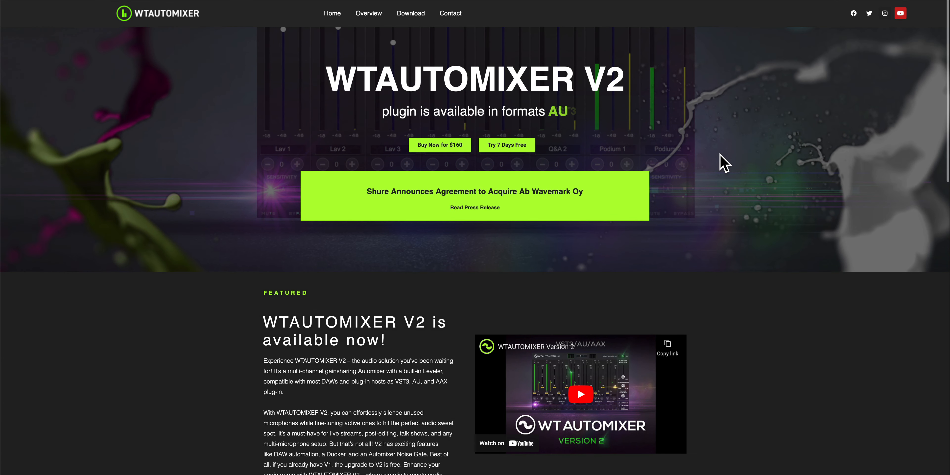
pyautogui.scroll(-3)
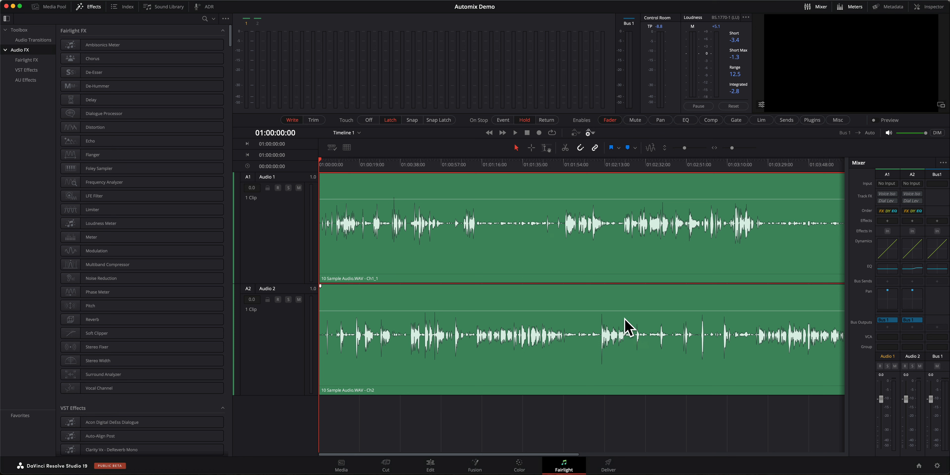
pyautogui.moveTo(610, 309)
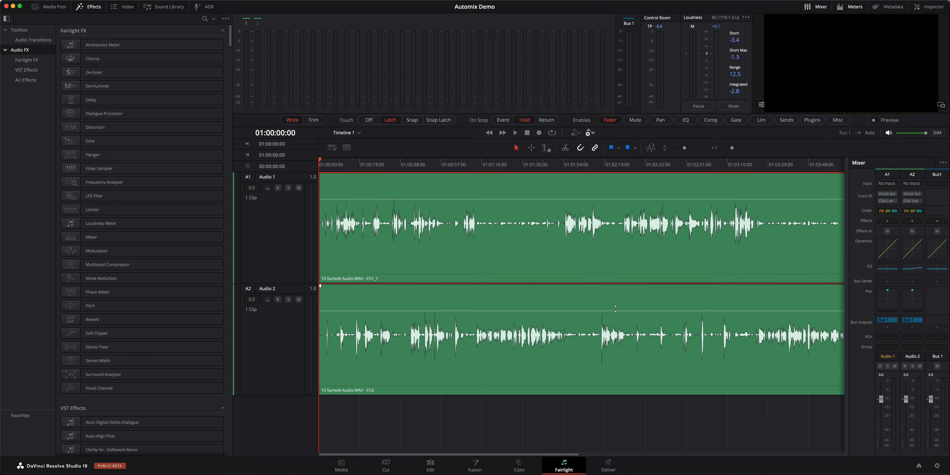
pyautogui.moveTo(538, 189)
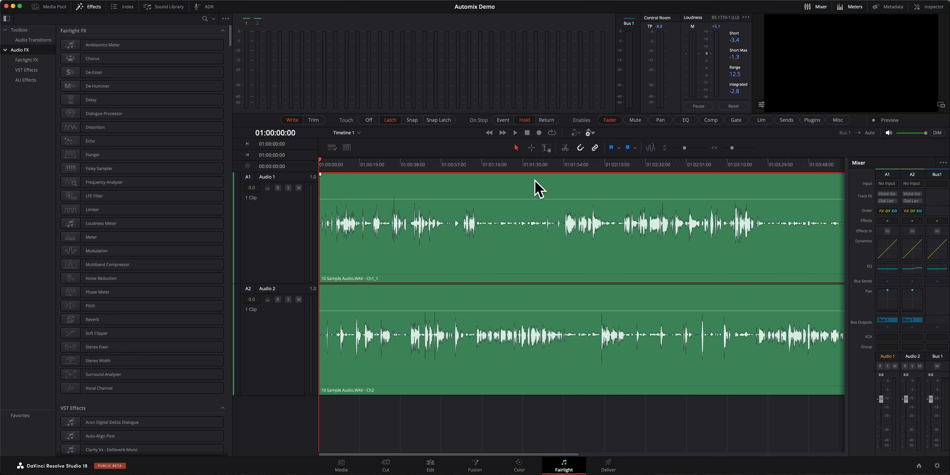
pyautogui.moveTo(378, 190)
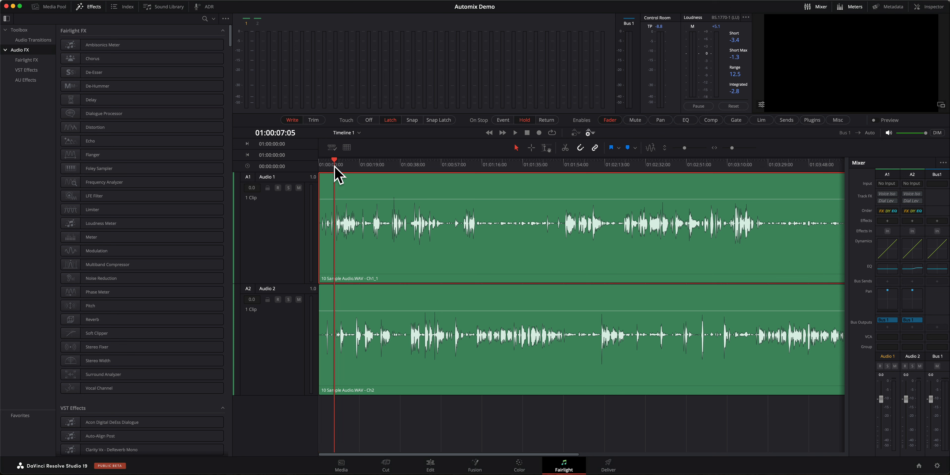
# Play the unprocessed dialogue on both tracks from near the start and stop about 33 seconds in.
pyautogui.click(515, 133)
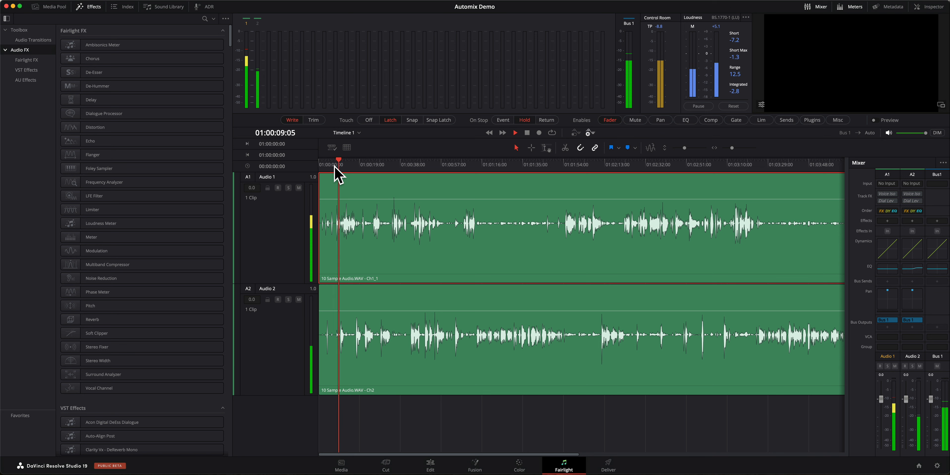
pyautogui.click(515, 132)
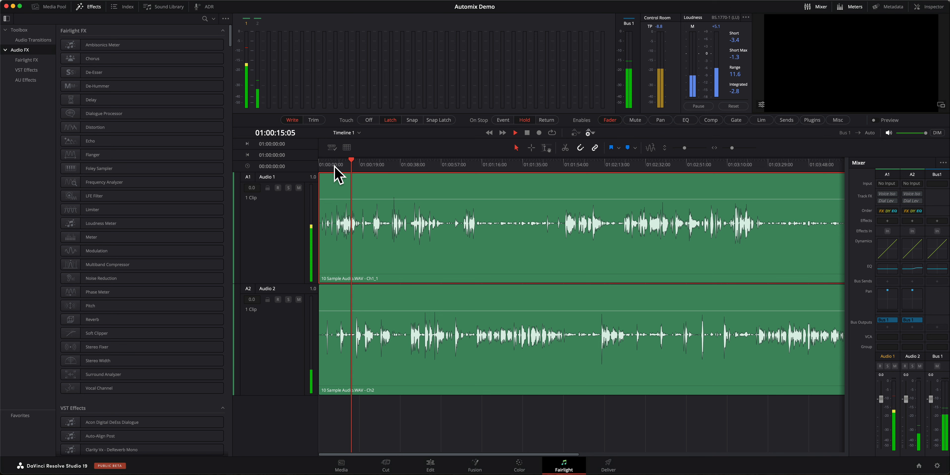
pyautogui.click(515, 132)
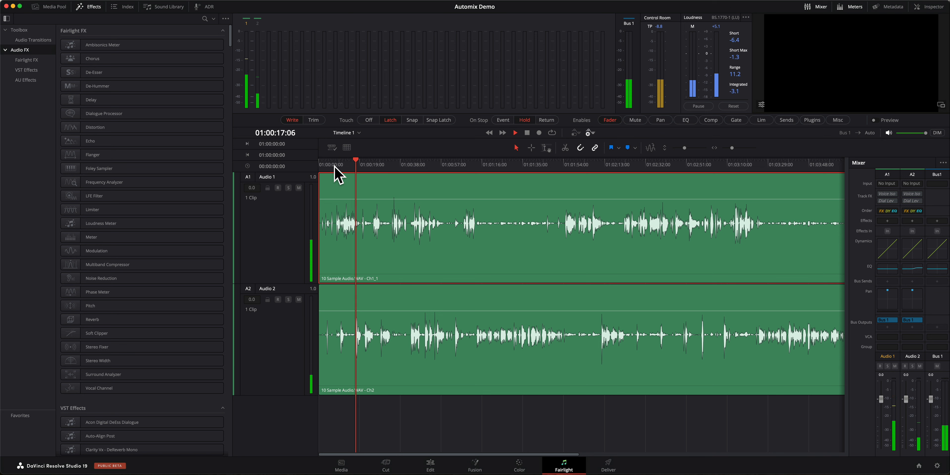
pyautogui.click(515, 132)
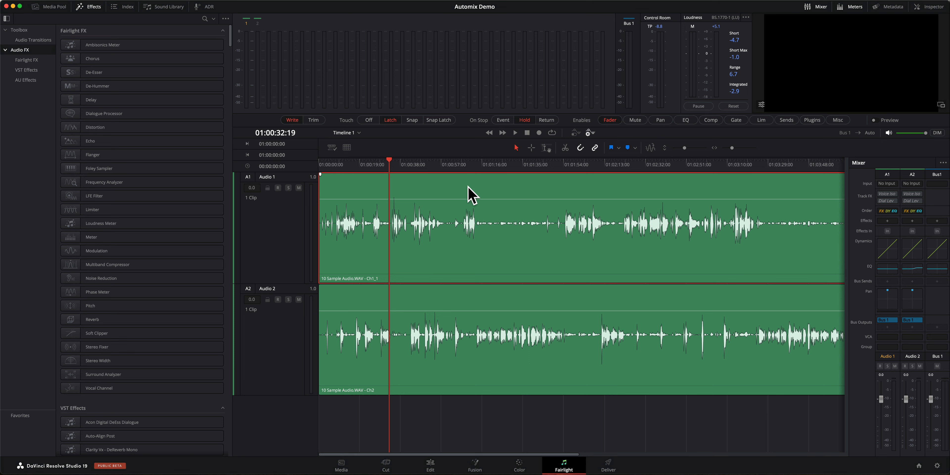
pyautogui.moveTo(426, 191)
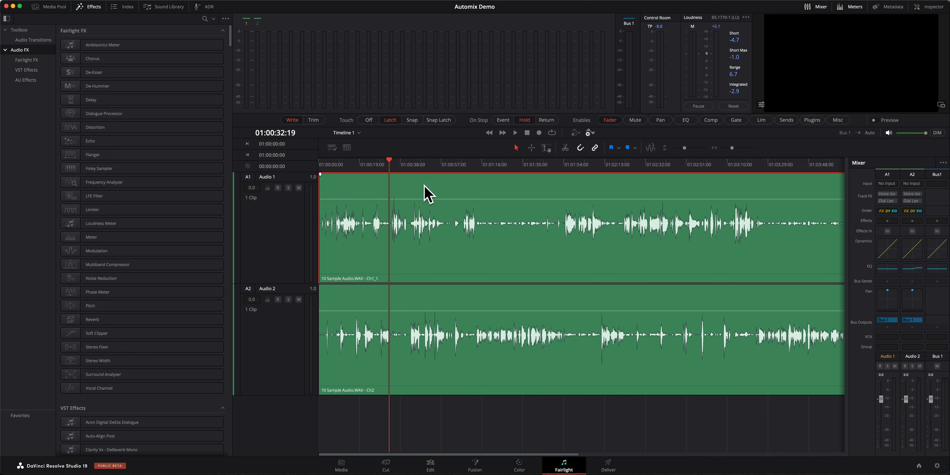
pyautogui.moveTo(541, 231)
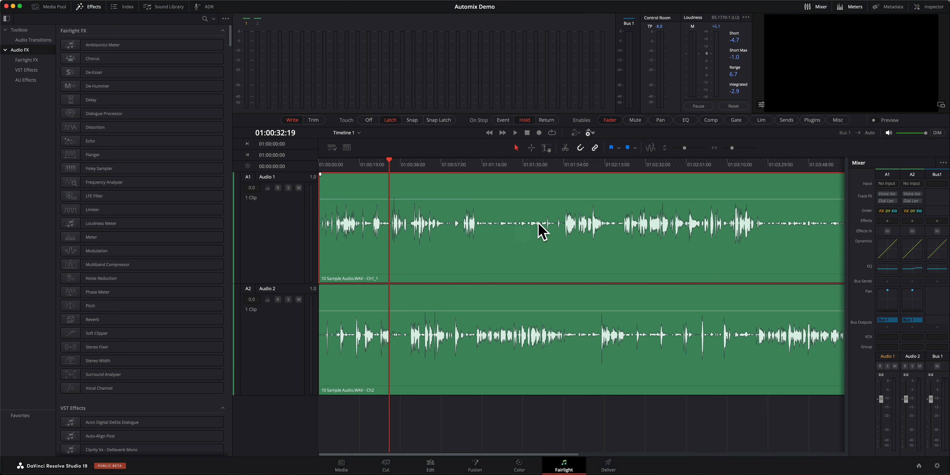
pyautogui.moveTo(413, 222)
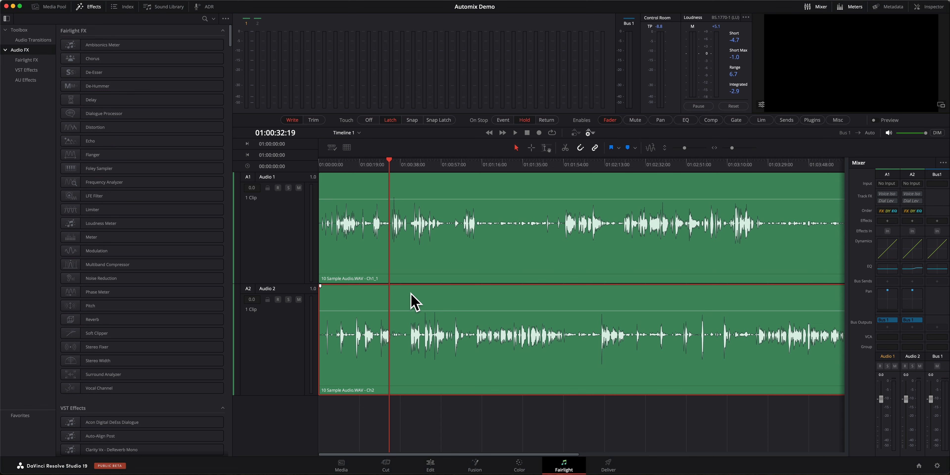
pyautogui.click(428, 184)
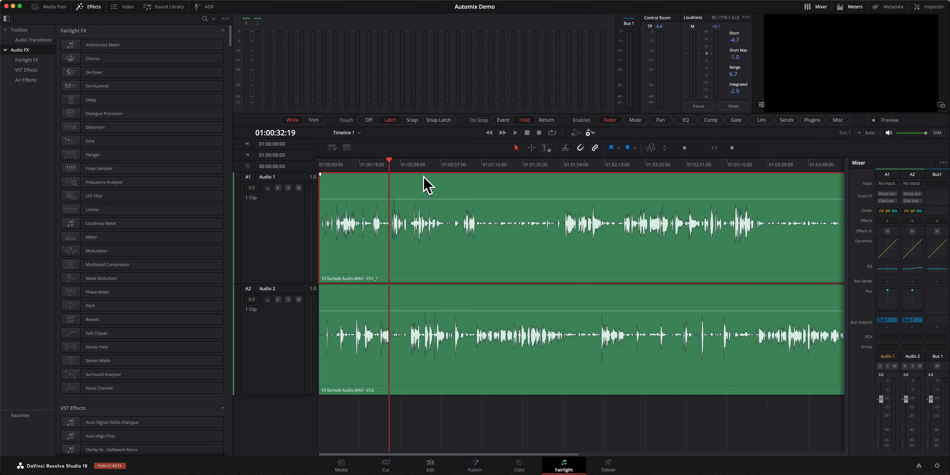
pyautogui.moveTo(491, 185)
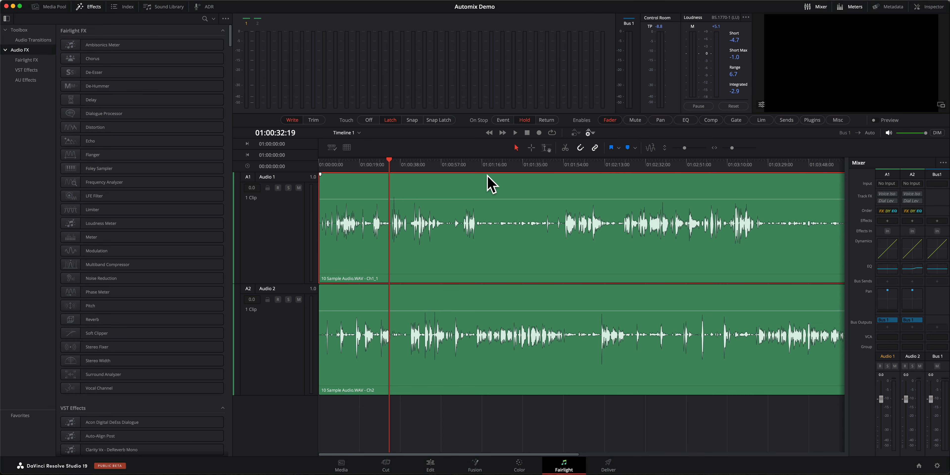
pyautogui.moveTo(886, 227)
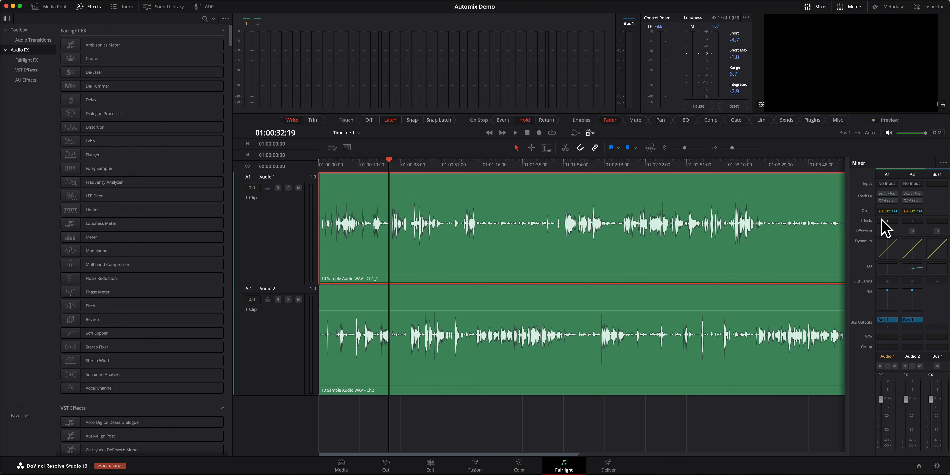
pyautogui.moveTo(237, 333)
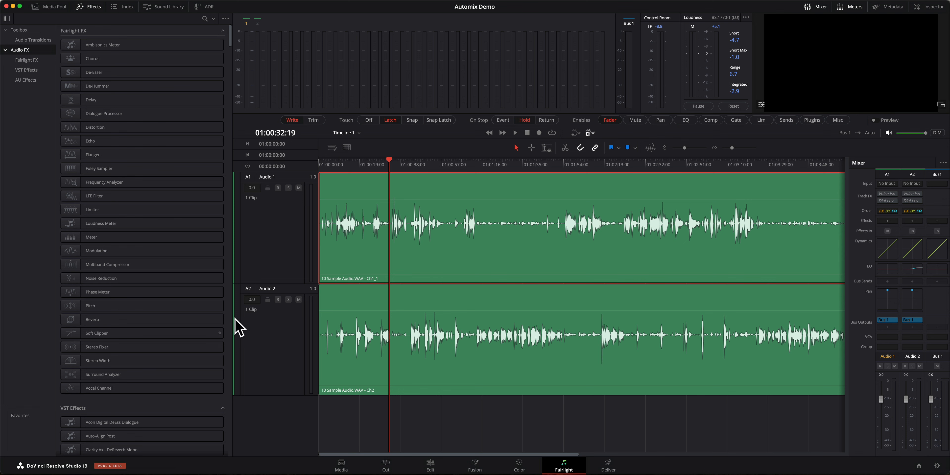
pyautogui.moveTo(243, 35)
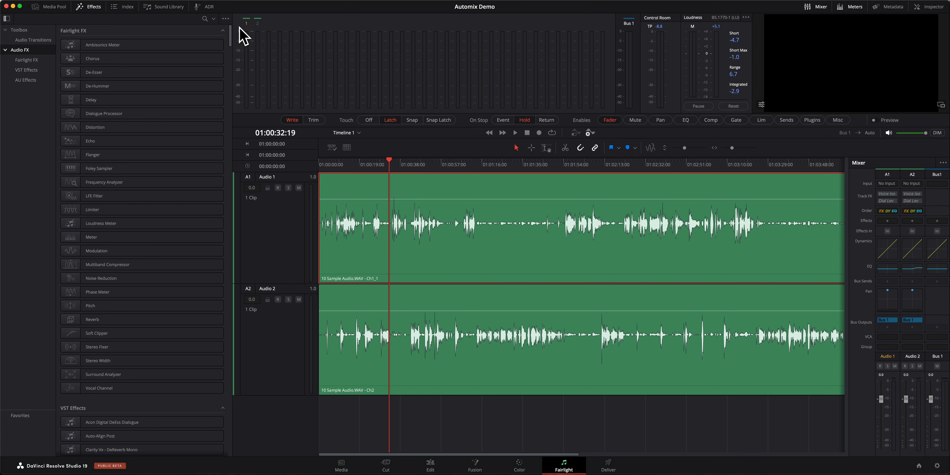
# Scroll the Effects Library to WT Automixer and insert it on the Audio 1 track.
pyautogui.scroll(-3)
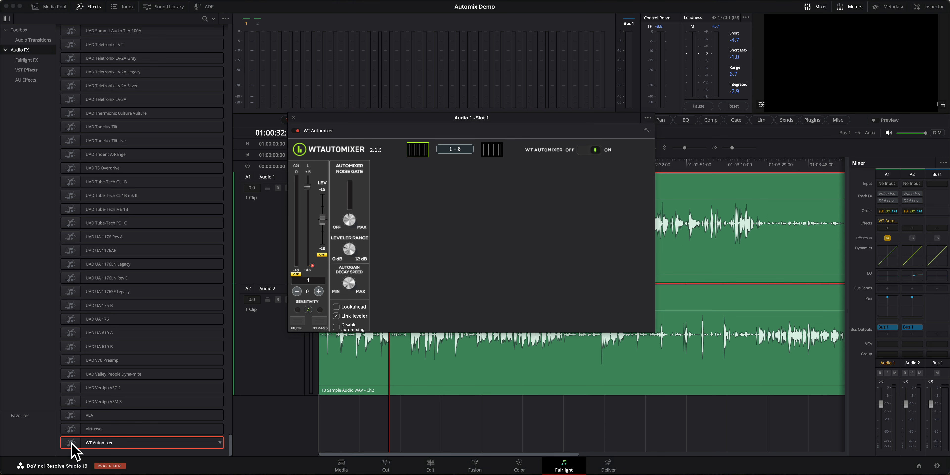
pyautogui.moveTo(842, 227)
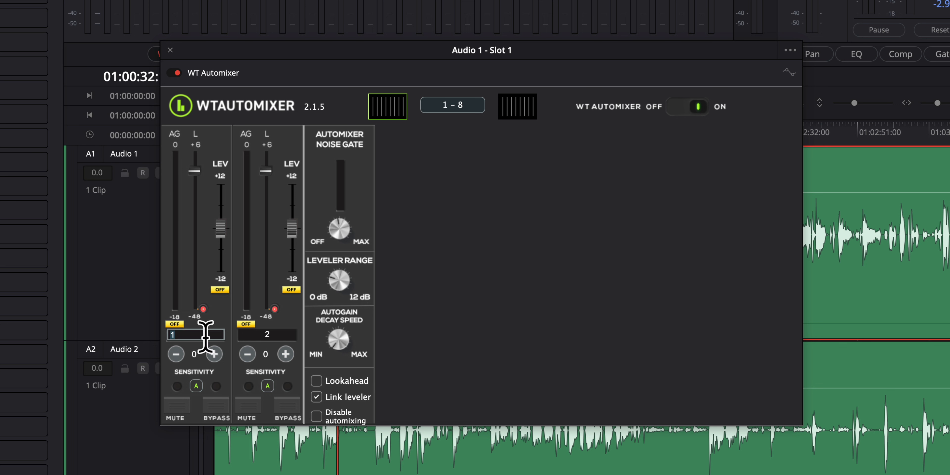
# Name the two WT Automixer channels Curtis and Dani.
pyautogui.write('Curtis')
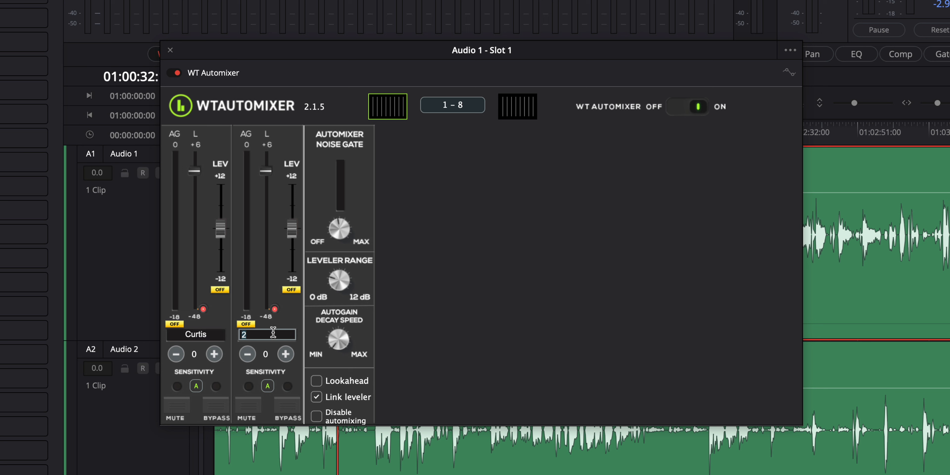
pyautogui.write('Dani')
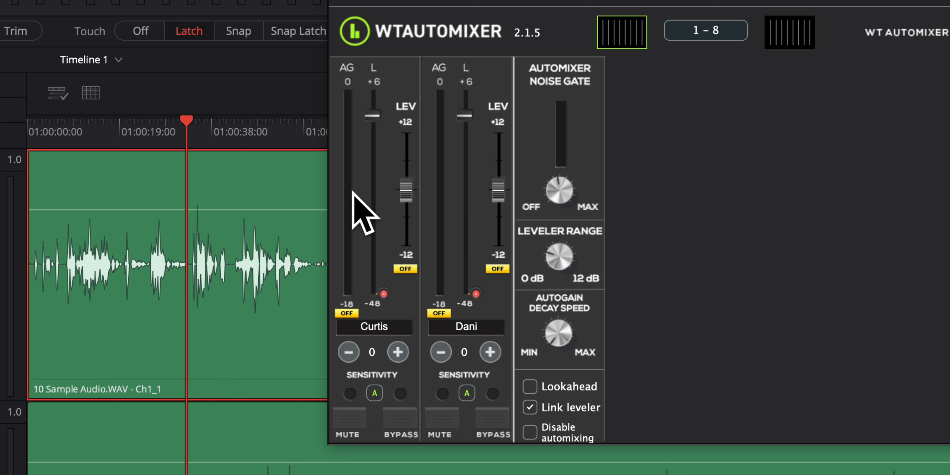
pyautogui.moveTo(354, 106)
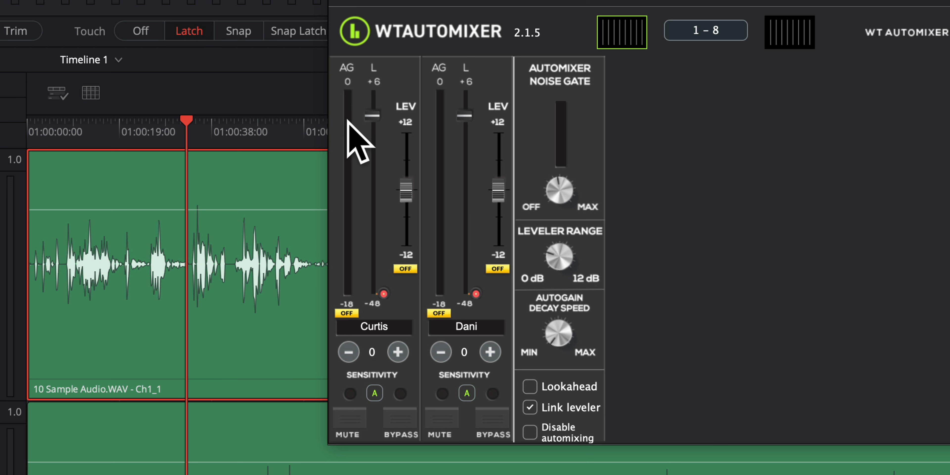
pyautogui.moveTo(454, 145)
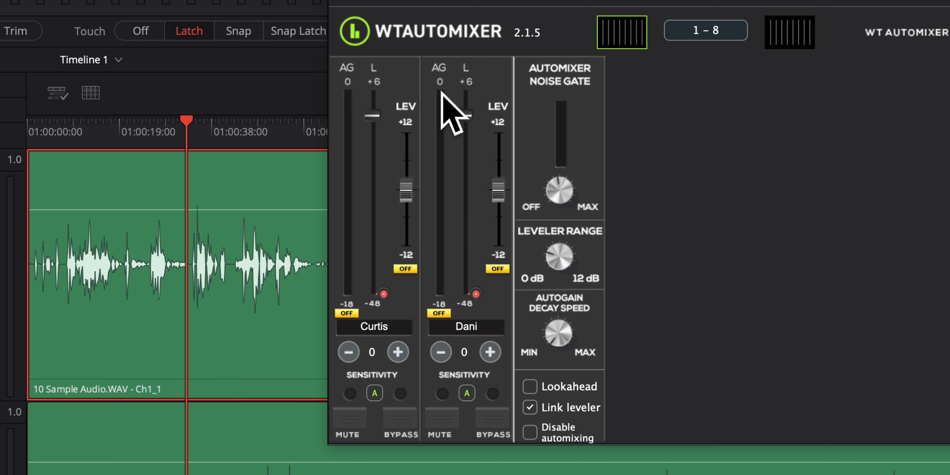
pyautogui.moveTo(397, 127)
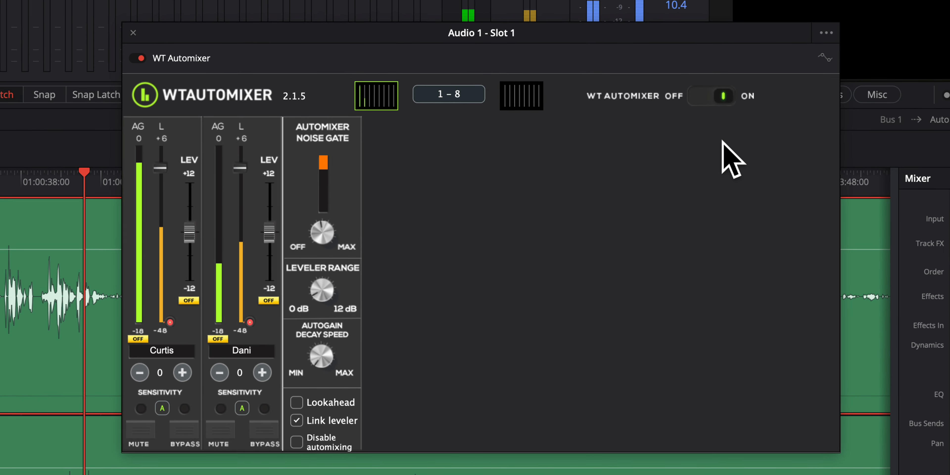
# Switch WT Automixer processing to OFF on Audio 1 to hear the raw dialogue.
pyautogui.click(713, 96)
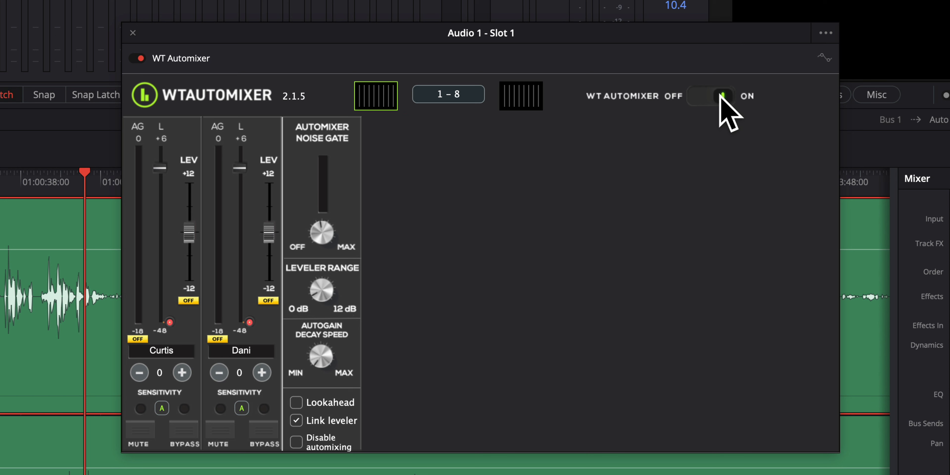
pyautogui.click(710, 96)
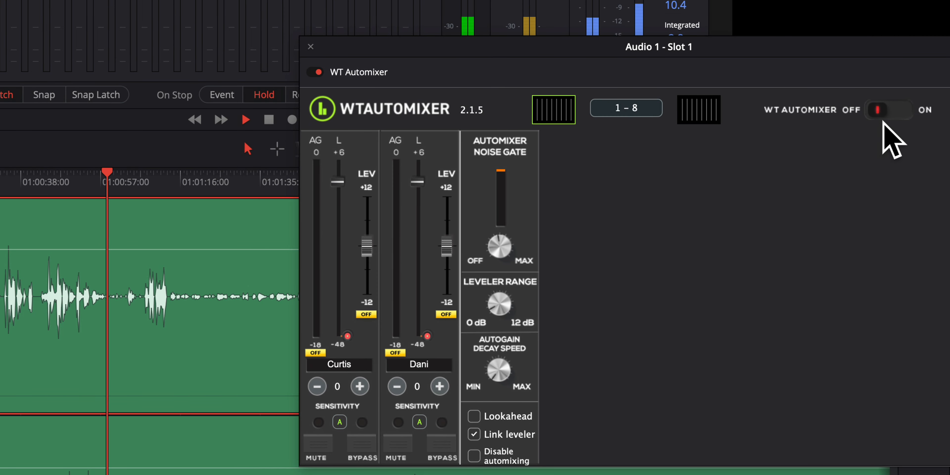
# Switch WT Automixer processing back to ON for Audio 1.
pyautogui.click(889, 110)
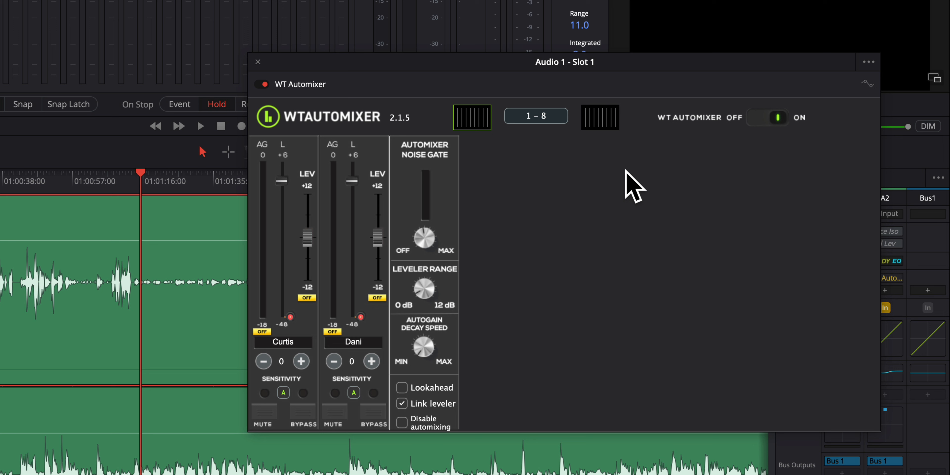
pyautogui.moveTo(627, 179)
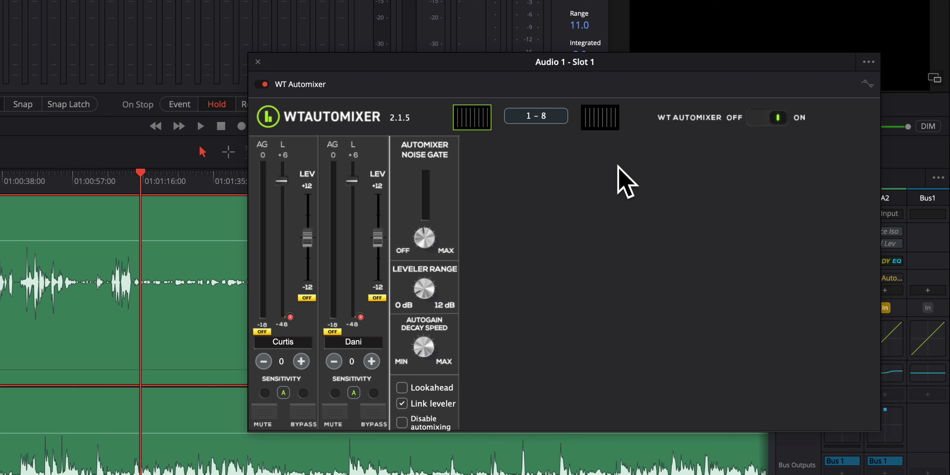
pyautogui.moveTo(127, 170)
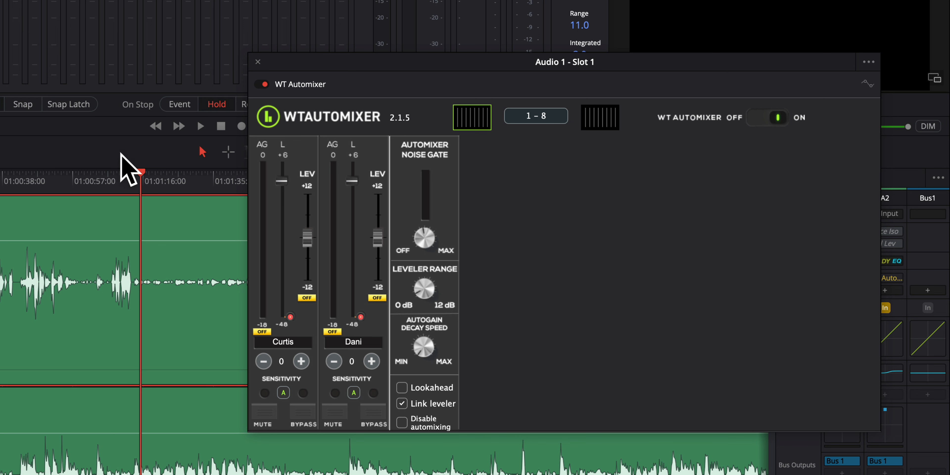
pyautogui.moveTo(472, 267)
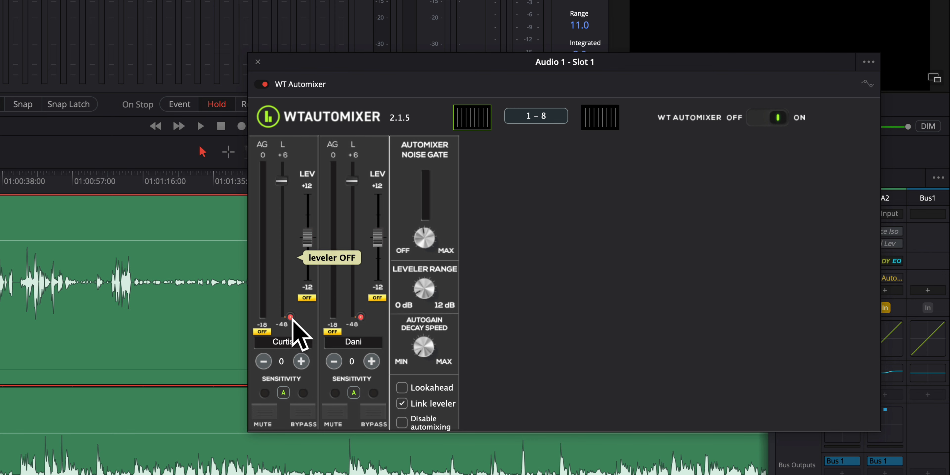
pyautogui.moveTo(297, 332)
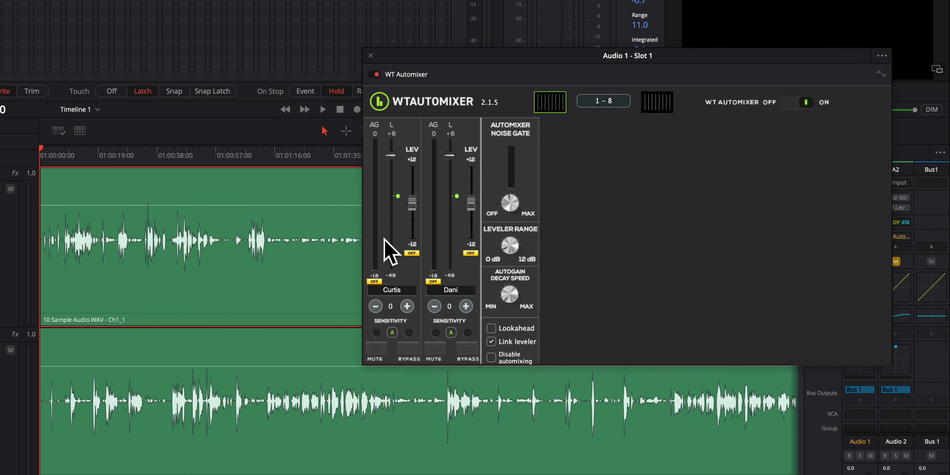
pyautogui.moveTo(393, 229)
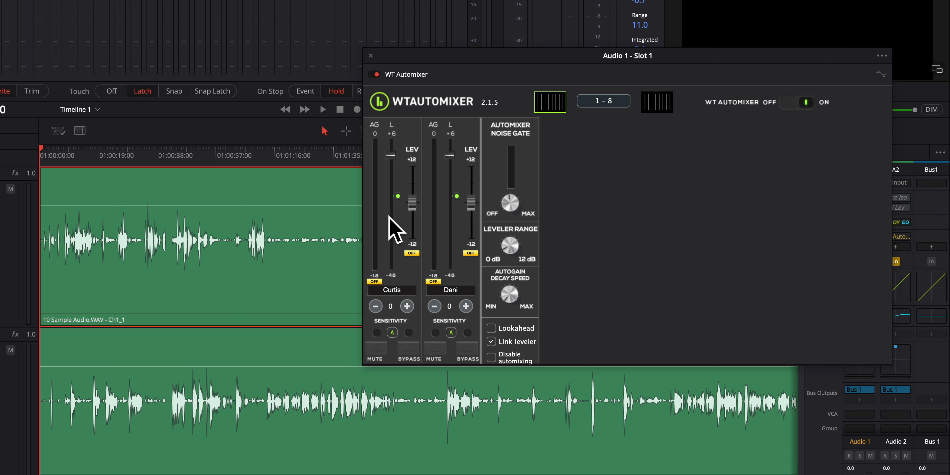
pyautogui.moveTo(396, 222)
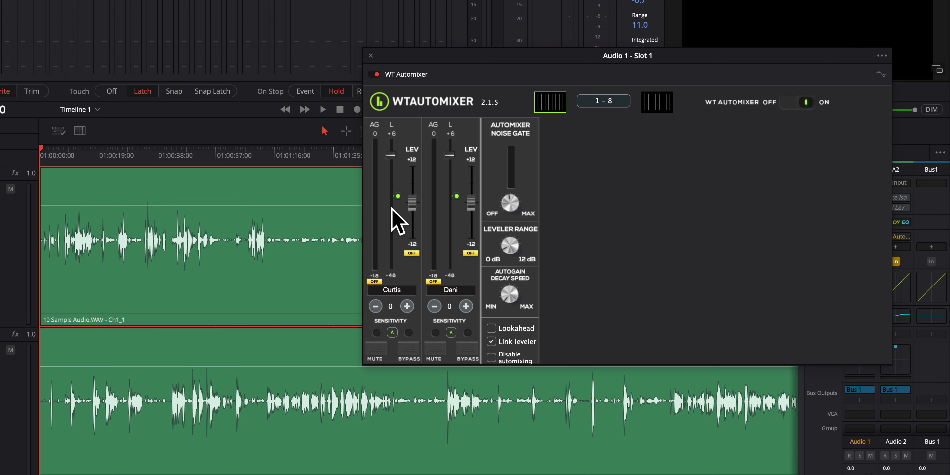
pyautogui.moveTo(404, 233)
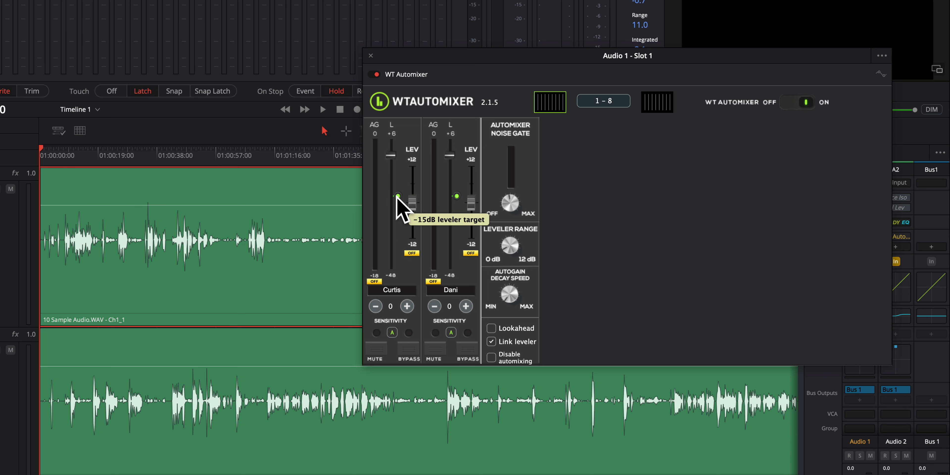
pyautogui.moveTo(398, 209)
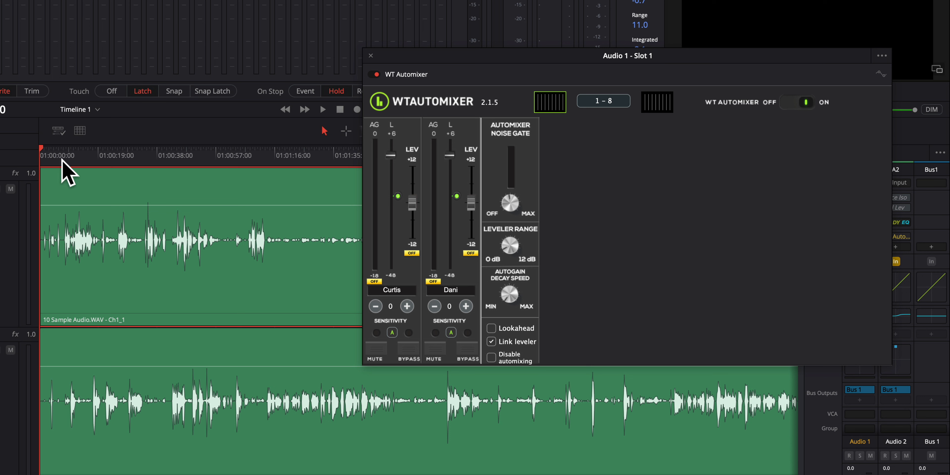
# Play from near the start and move the linked leveler target up to −8 dB, then back to about −11 dB.
pyautogui.click(62, 155)
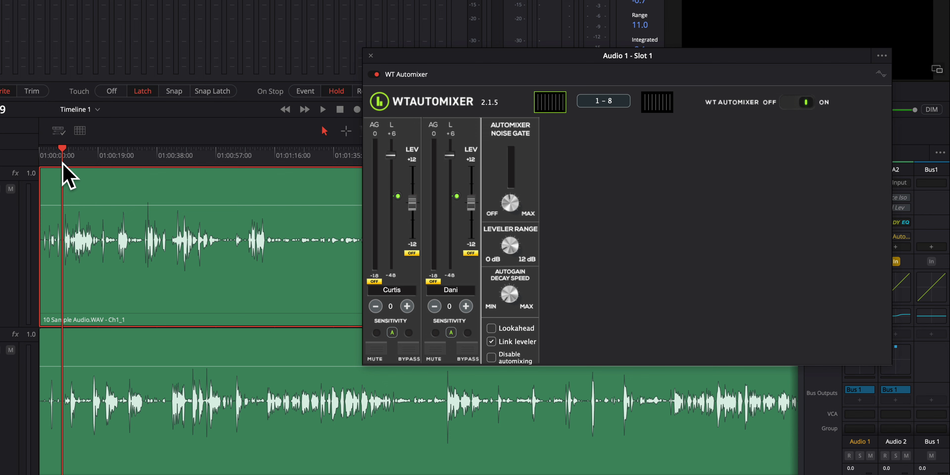
pyautogui.click(323, 110)
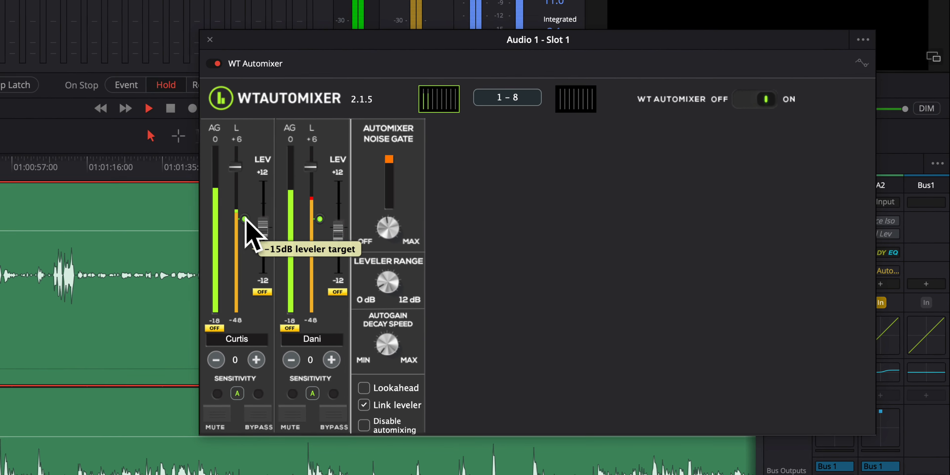
pyautogui.moveTo(243, 219); pyautogui.dragTo(236, 205)
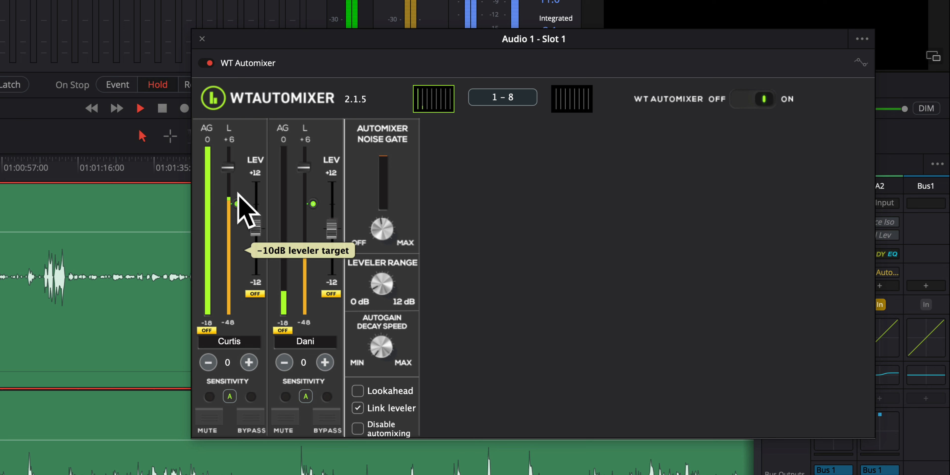
pyautogui.moveTo(236, 204); pyautogui.dragTo(235, 197)
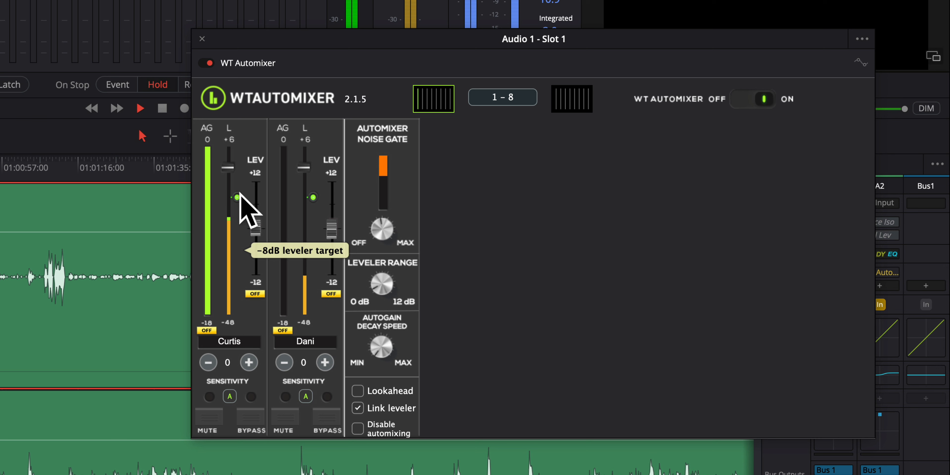
pyautogui.moveTo(237, 197); pyautogui.dragTo(236, 208)
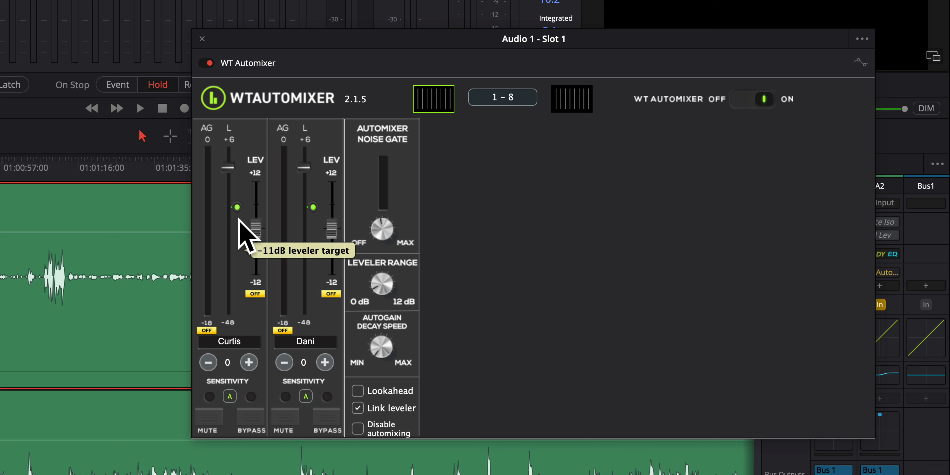
pyautogui.moveTo(246, 236)
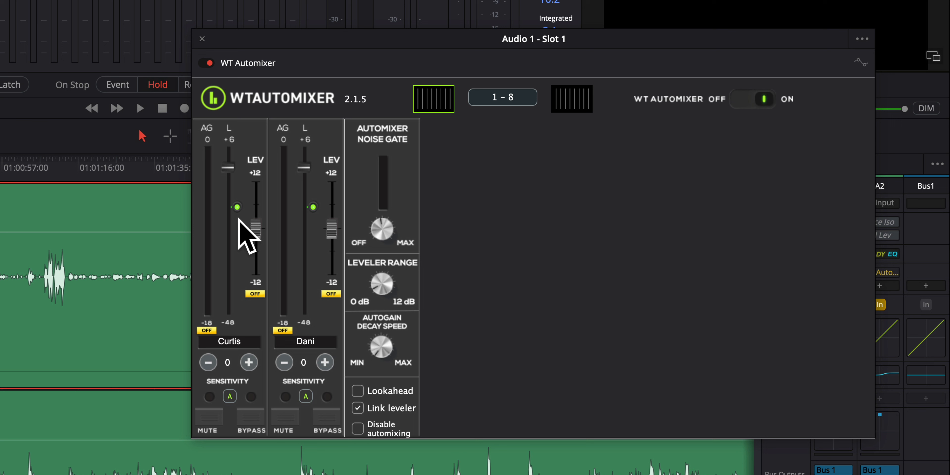
pyautogui.moveTo(300, 227)
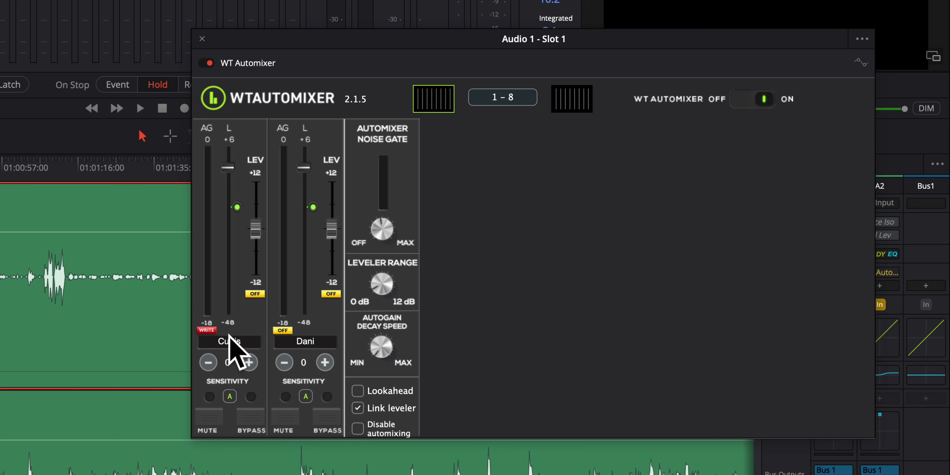
pyautogui.moveTo(207, 330)
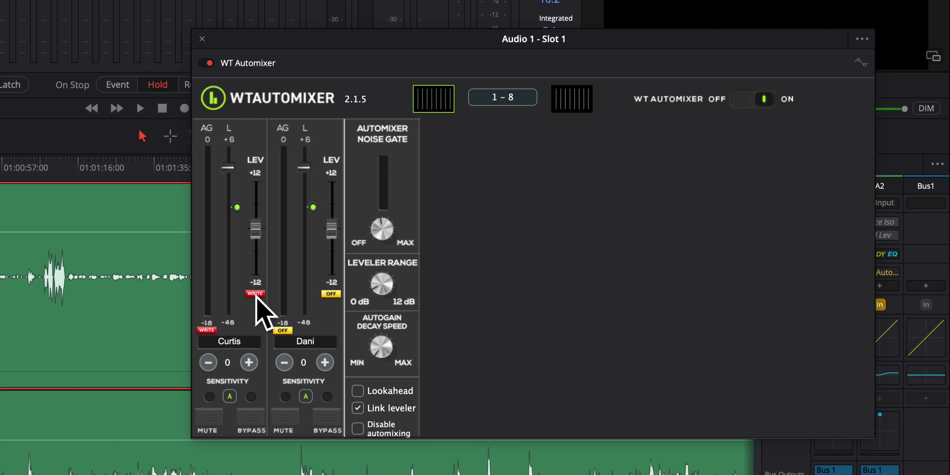
# Set Curtis's leveler automation badge to read mode.
pyautogui.click(255, 294)
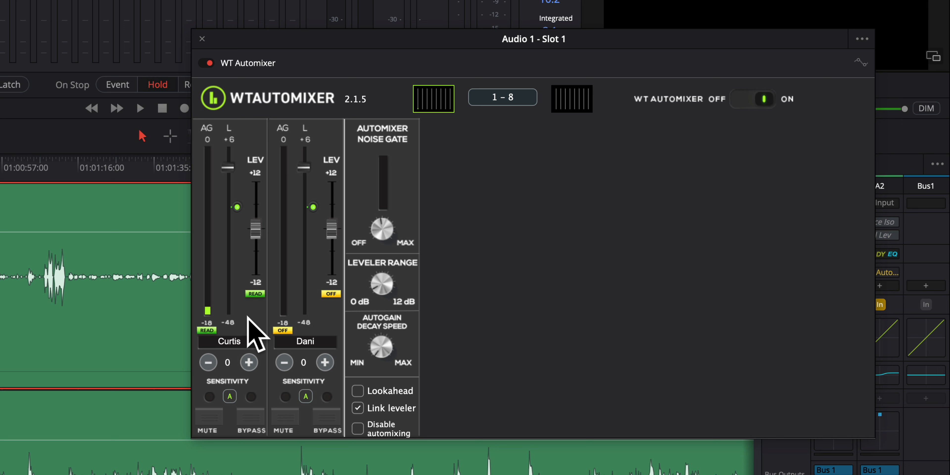
pyautogui.moveTo(236, 321)
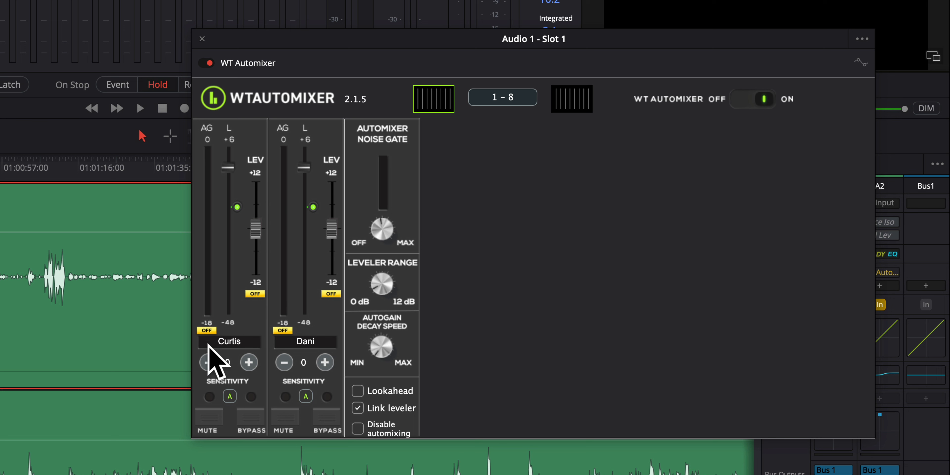
pyautogui.moveTo(268, 333)
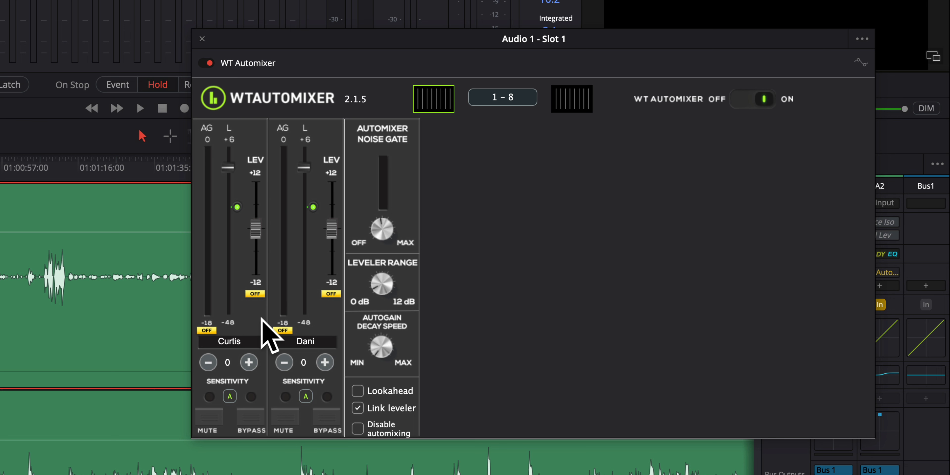
pyautogui.moveTo(252, 376)
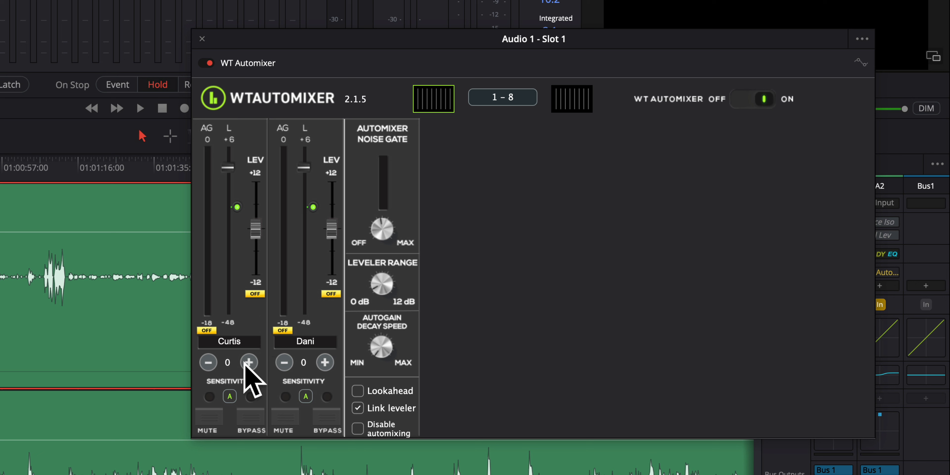
pyautogui.moveTo(332, 373)
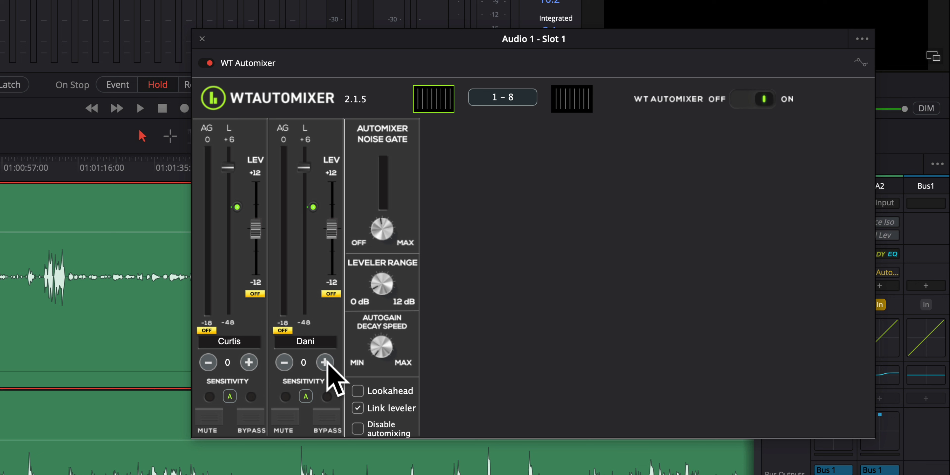
pyautogui.click(324, 362)
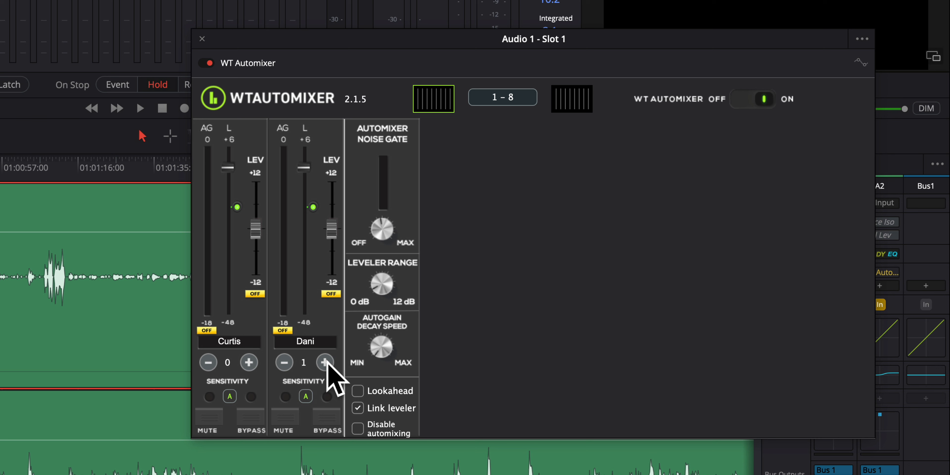
pyautogui.click(324, 363)
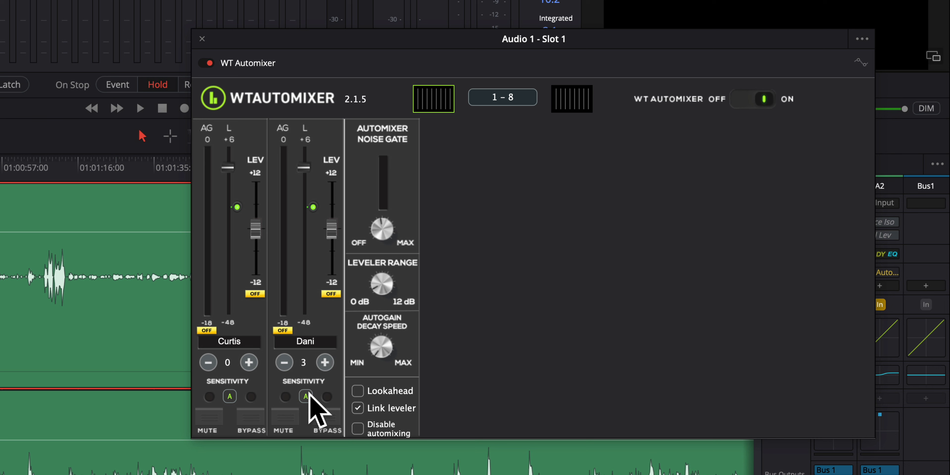
pyautogui.click(324, 363)
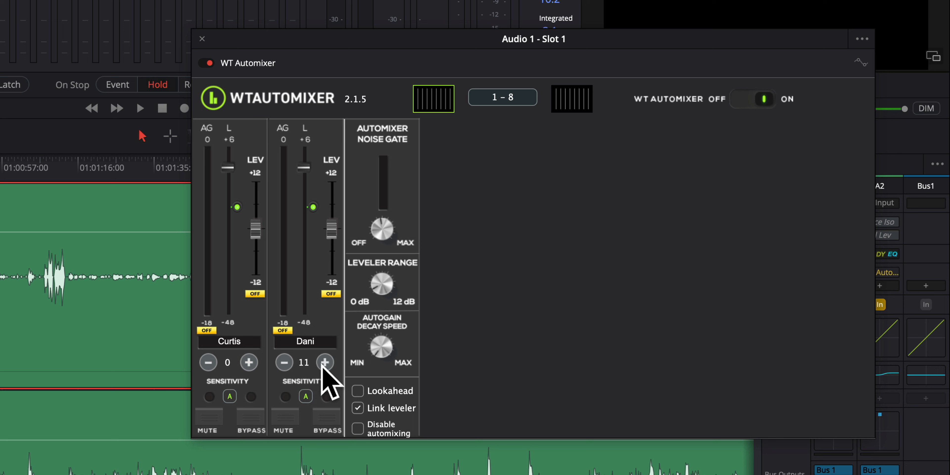
pyautogui.click(283, 363)
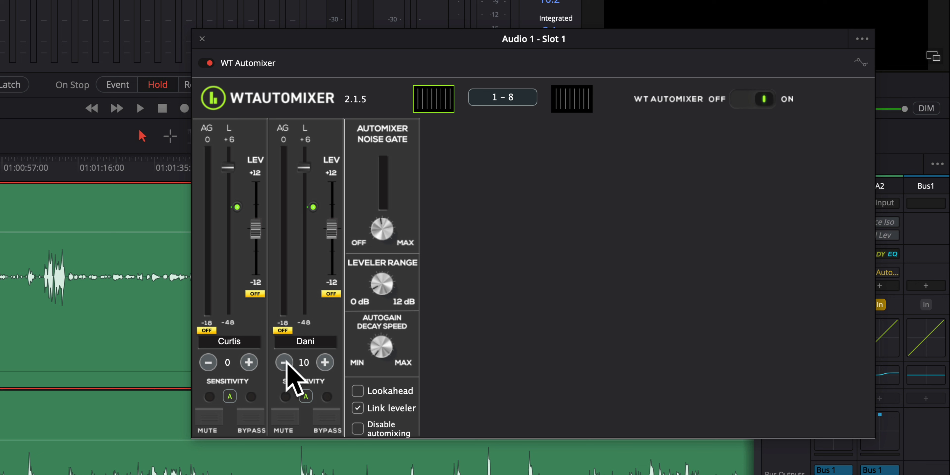
pyautogui.click(283, 363)
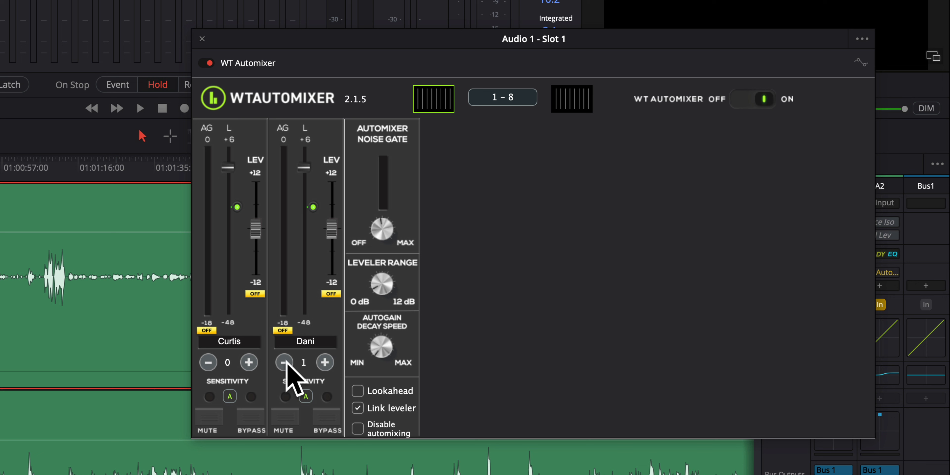
pyautogui.click(284, 362)
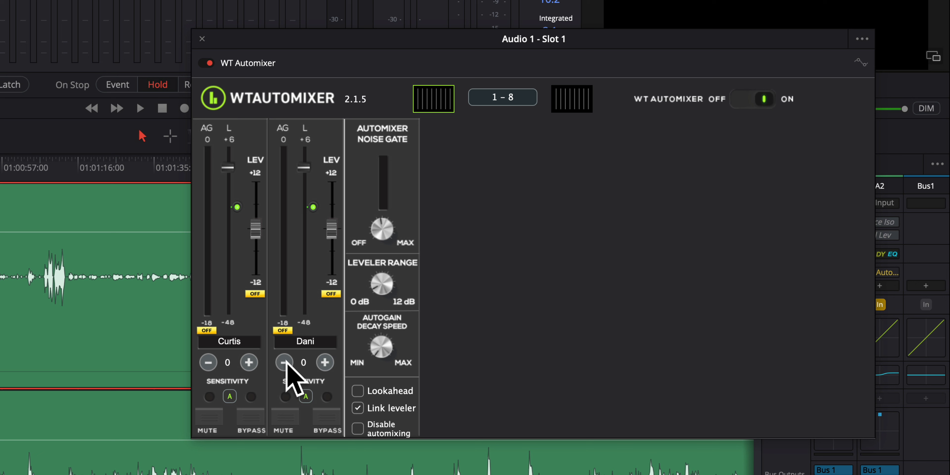
pyautogui.click(284, 362)
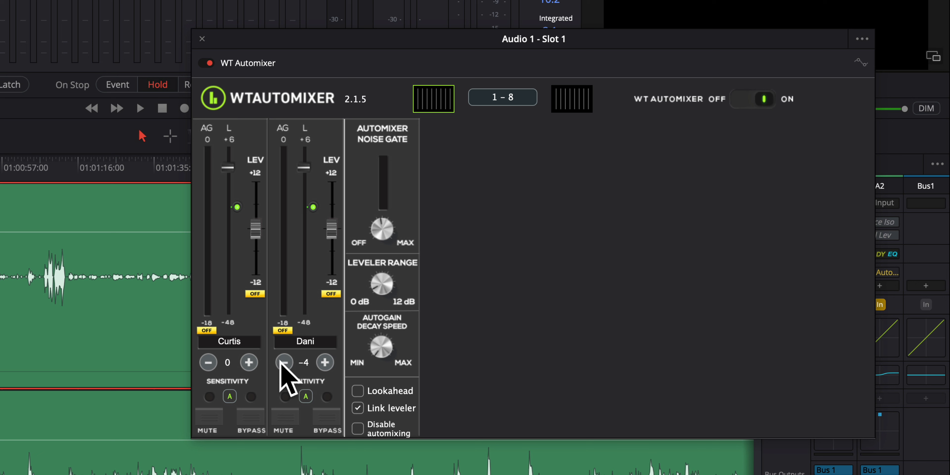
pyautogui.click(285, 362)
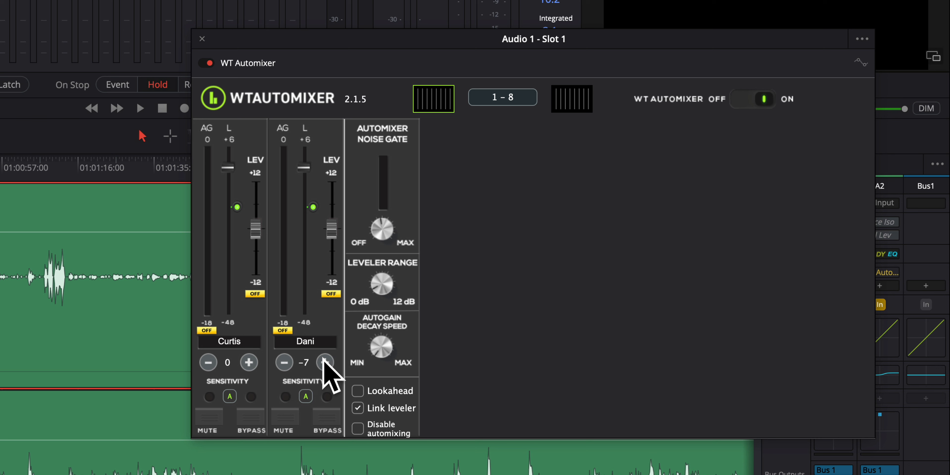
pyautogui.click(324, 362)
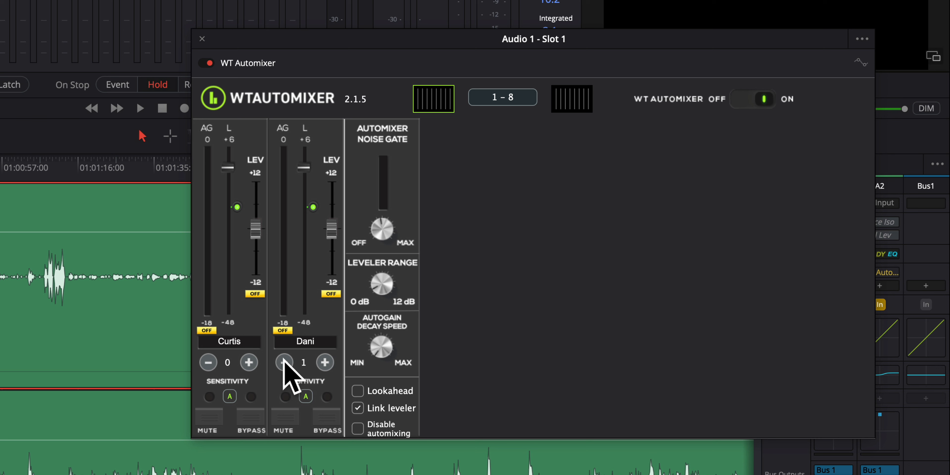
pyautogui.click(283, 362)
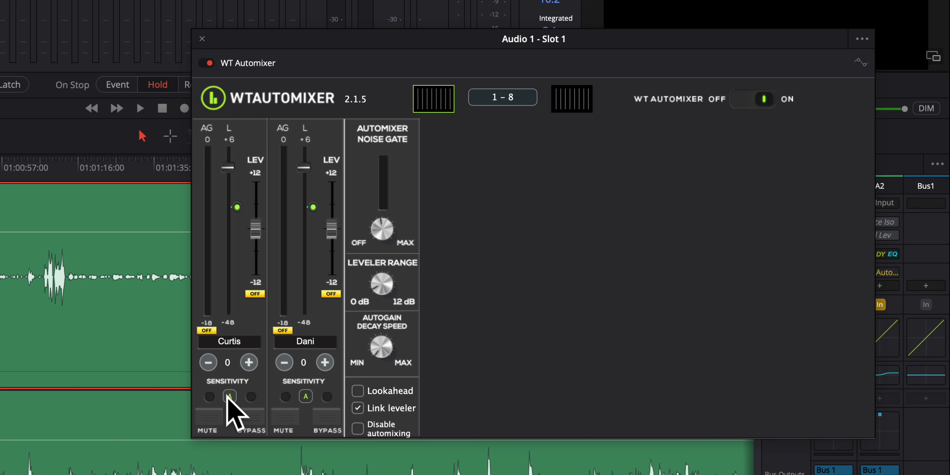
pyautogui.click(229, 396)
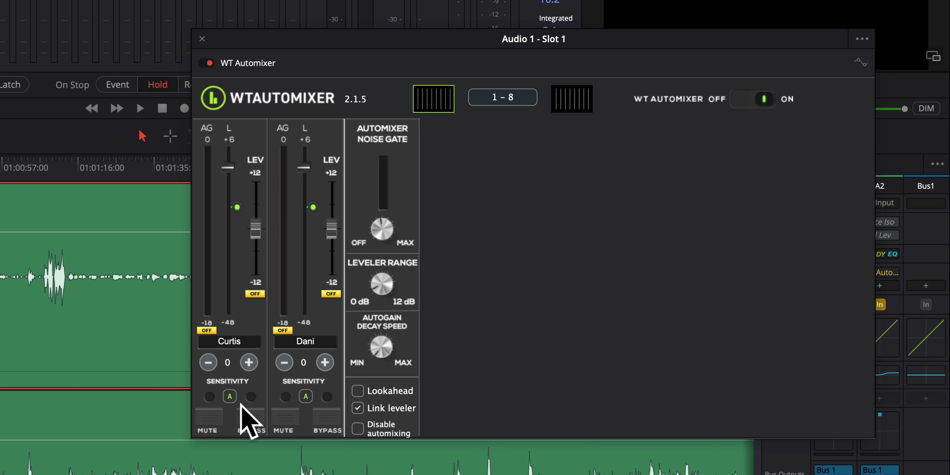
pyautogui.moveTo(303, 276)
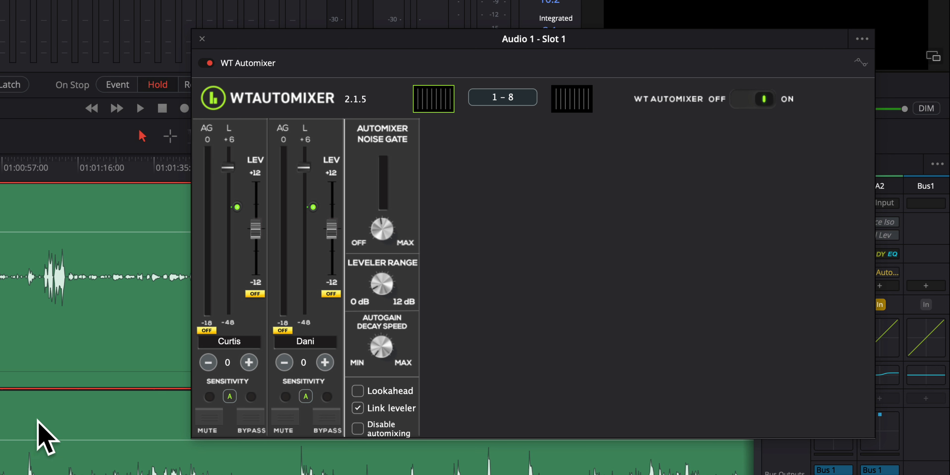
pyautogui.moveTo(343, 418)
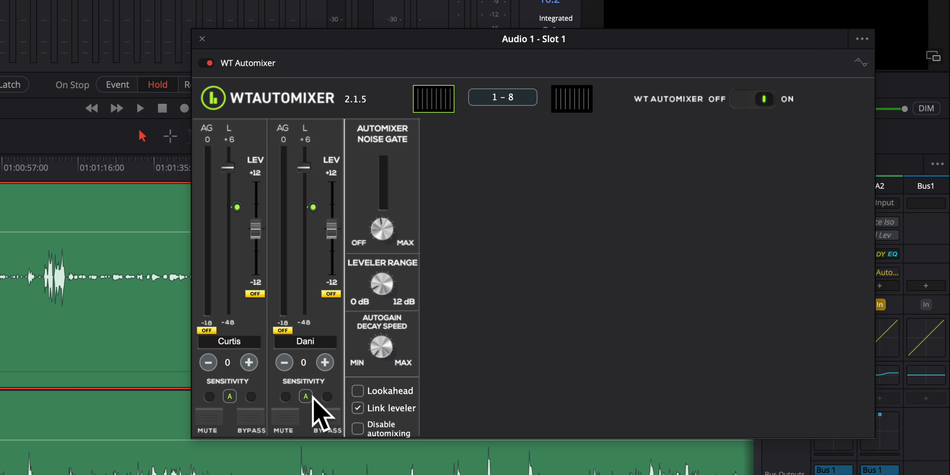
pyautogui.moveTo(212, 436)
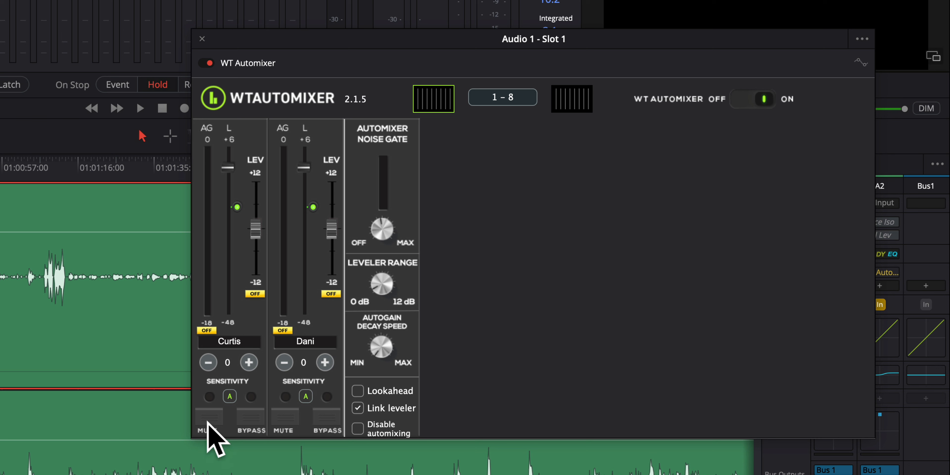
pyautogui.click(208, 397)
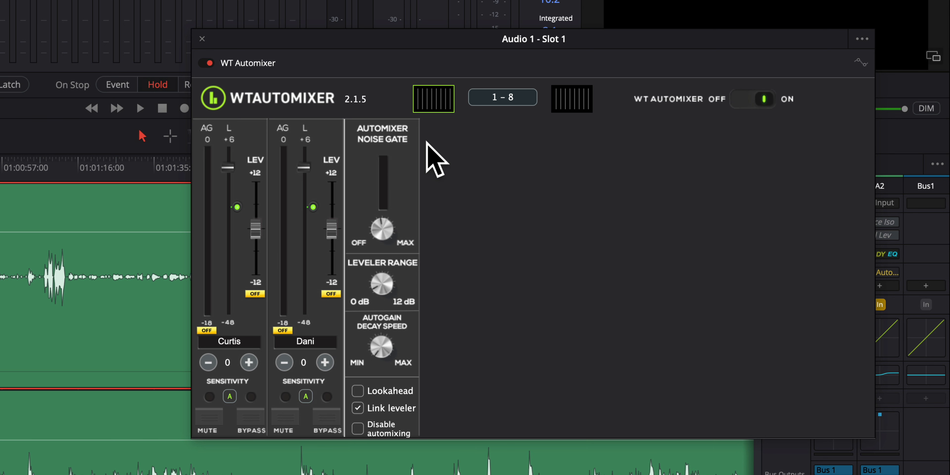
pyautogui.moveTo(432, 156)
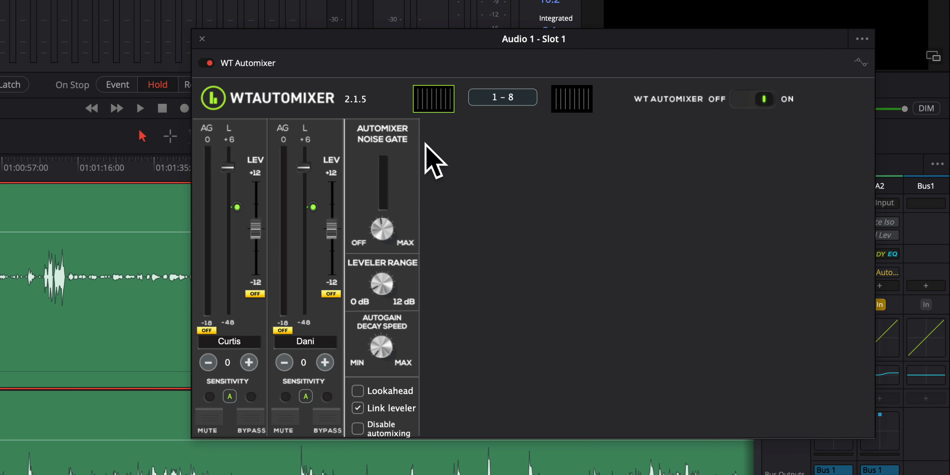
pyautogui.moveTo(417, 167)
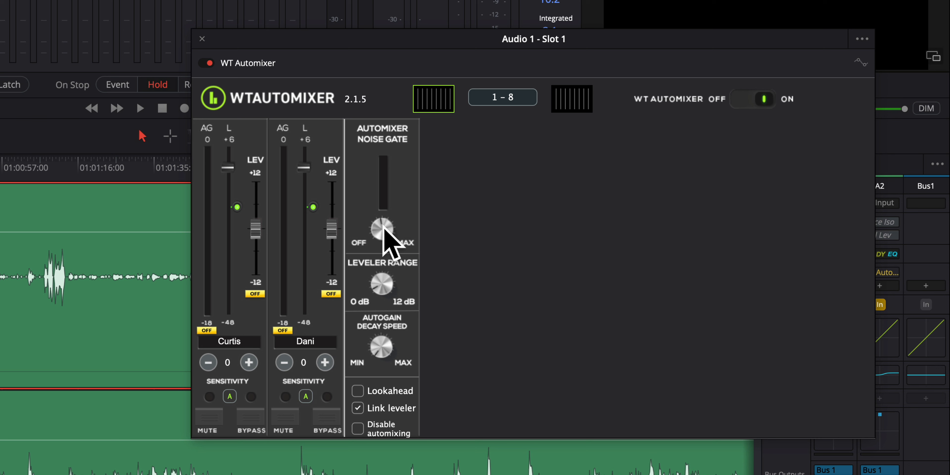
pyautogui.moveTo(381, 229)
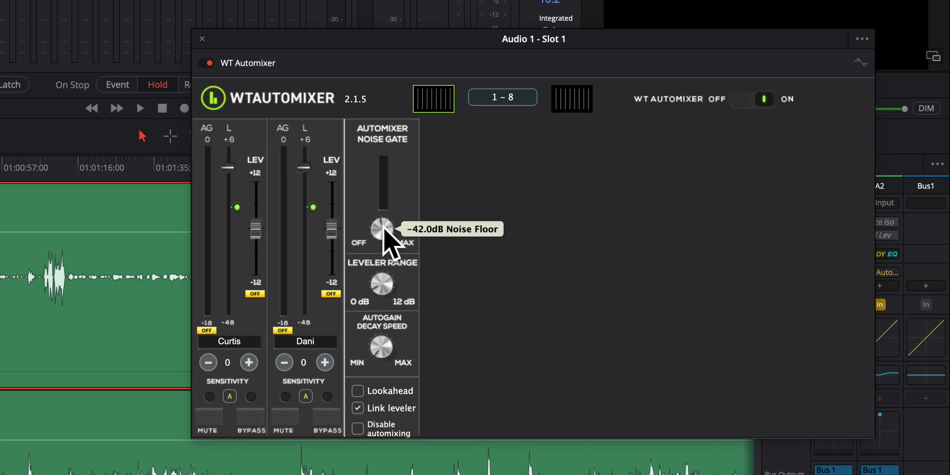
pyautogui.moveTo(383, 229)
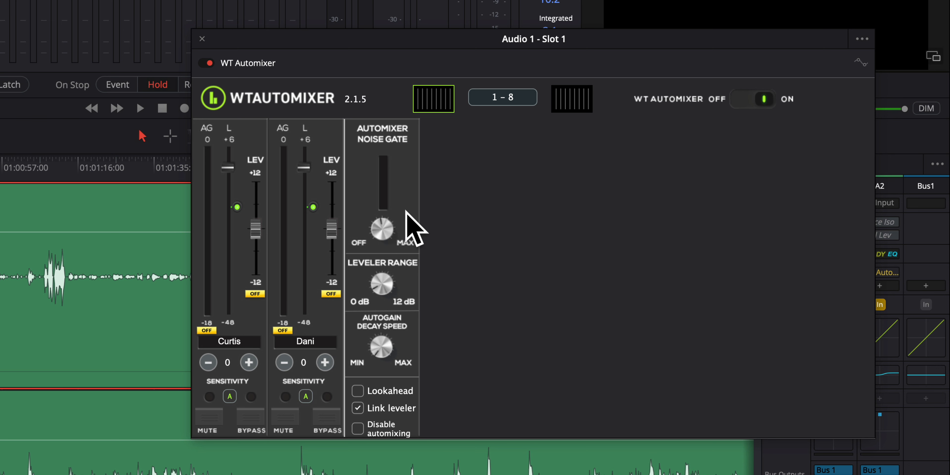
pyautogui.moveTo(385, 230)
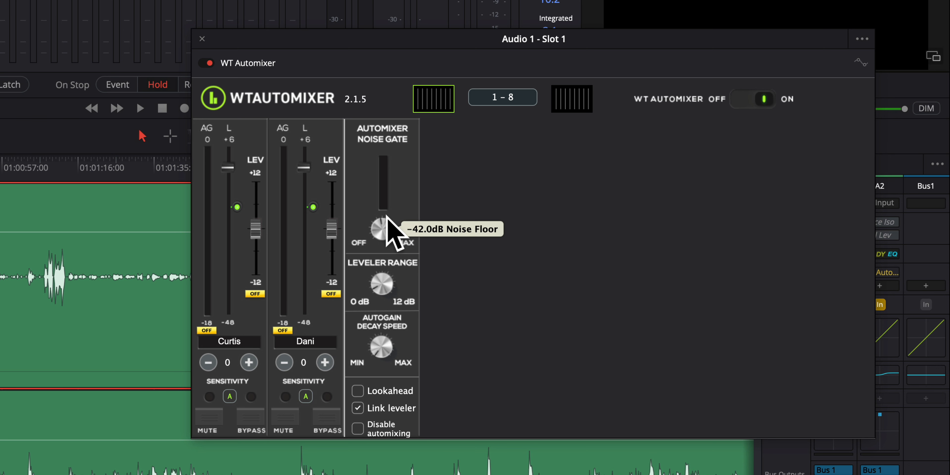
pyautogui.moveTo(383, 230)
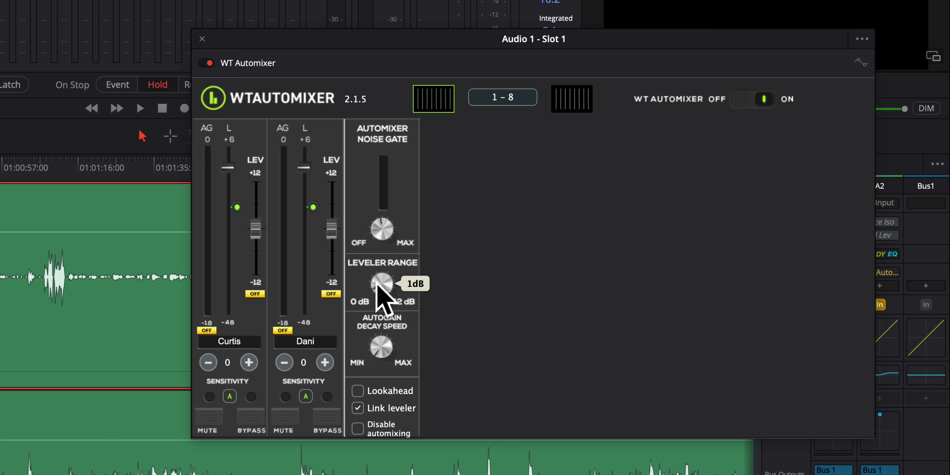
pyautogui.moveTo(388, 297)
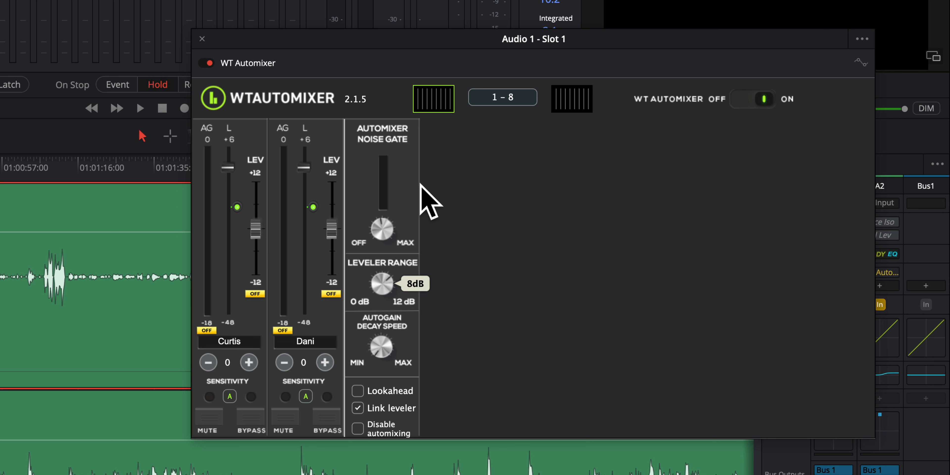
pyautogui.moveTo(336, 203)
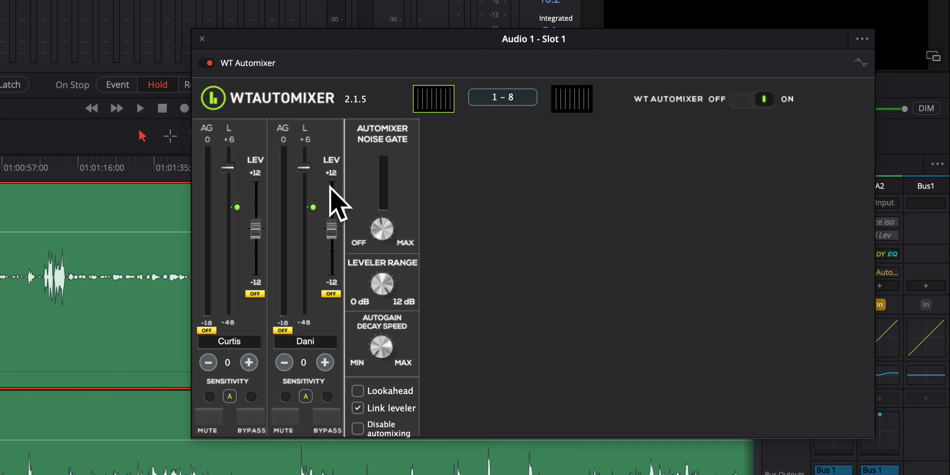
pyautogui.moveTo(281, 297)
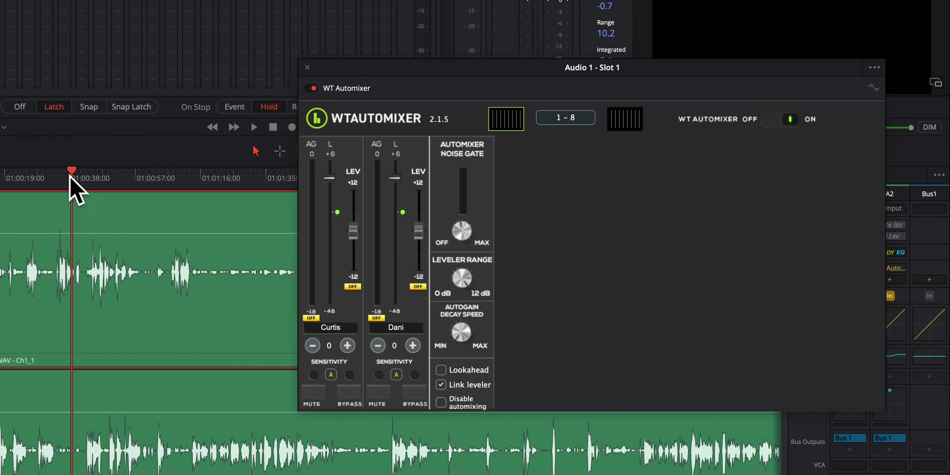
# Jump playback to an earlier point in the dialogue with the leveler range at 9 dB.
pyautogui.click(253, 128)
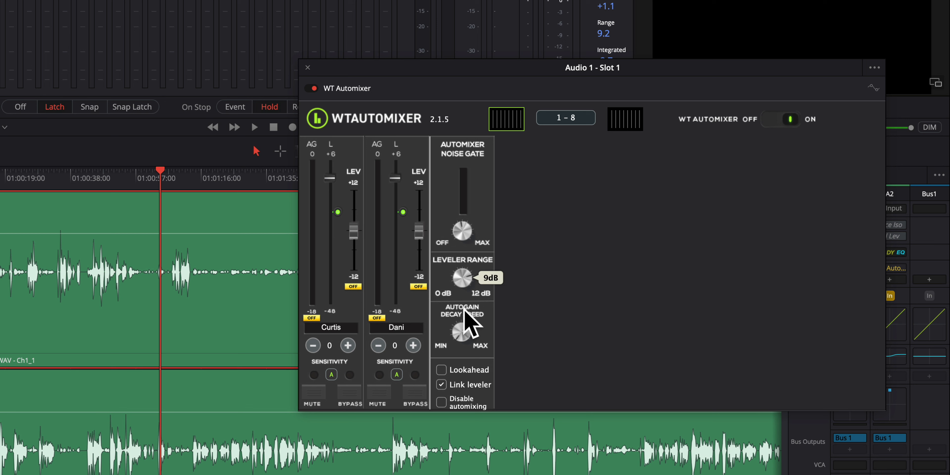
pyautogui.moveTo(494, 312)
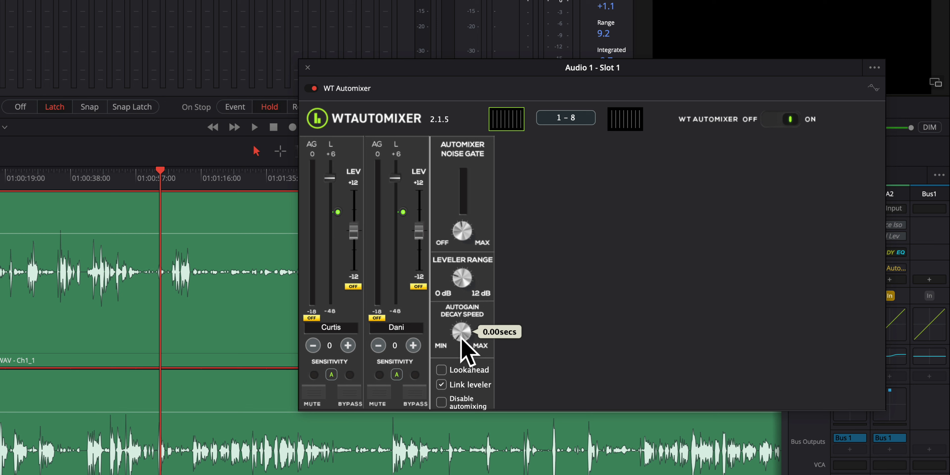
pyautogui.moveTo(464, 351)
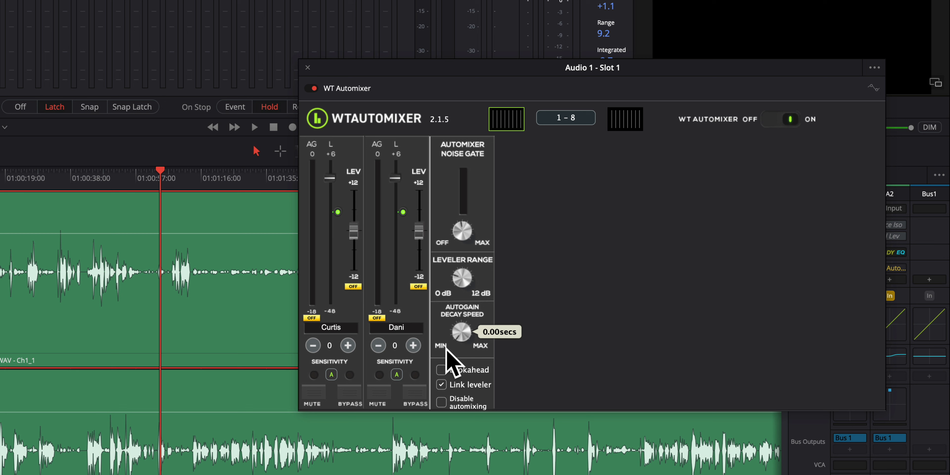
pyautogui.moveTo(191, 263)
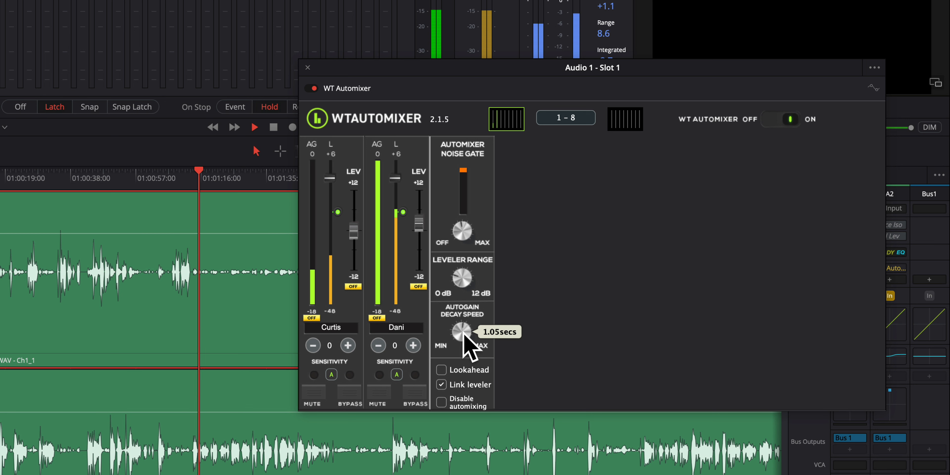
# Set autogain decay speed to about 1.01 secs and leveler range to about 3 dB during playback.
pyautogui.moveTo(461, 331); pyautogui.dragTo(464, 340)
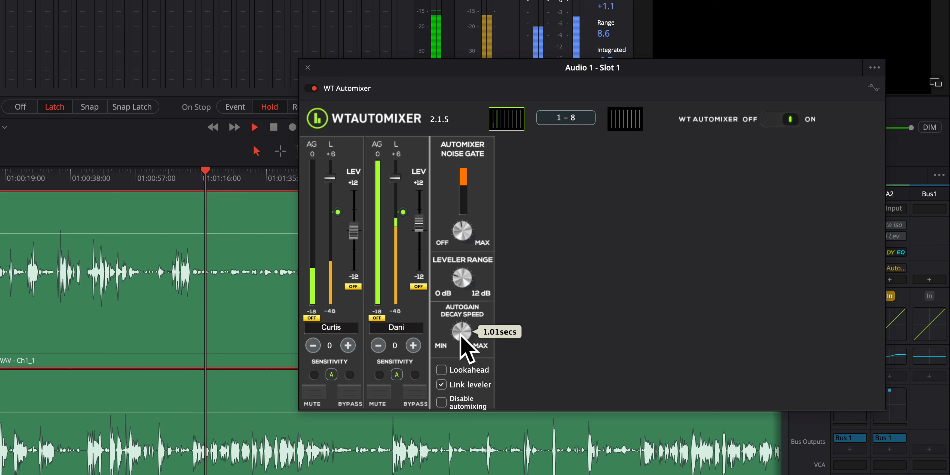
pyautogui.moveTo(462, 333); pyautogui.dragTo(462, 346)
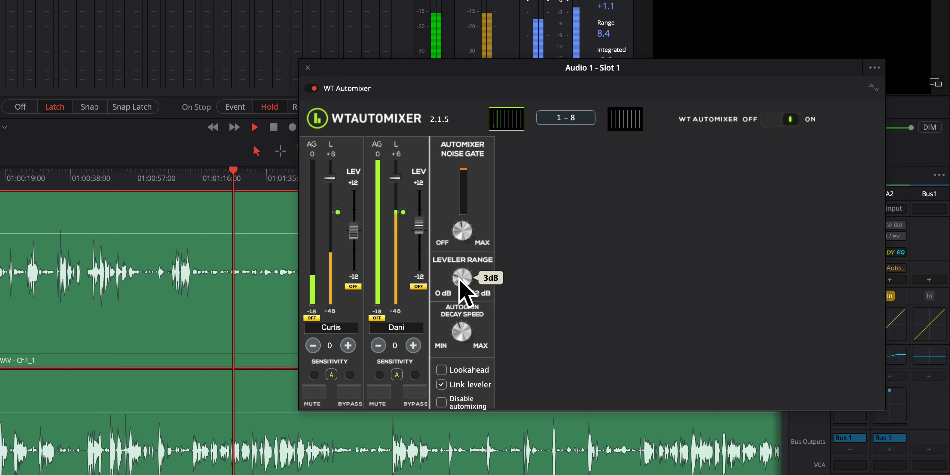
pyautogui.moveTo(462, 277); pyautogui.dragTo(462, 309)
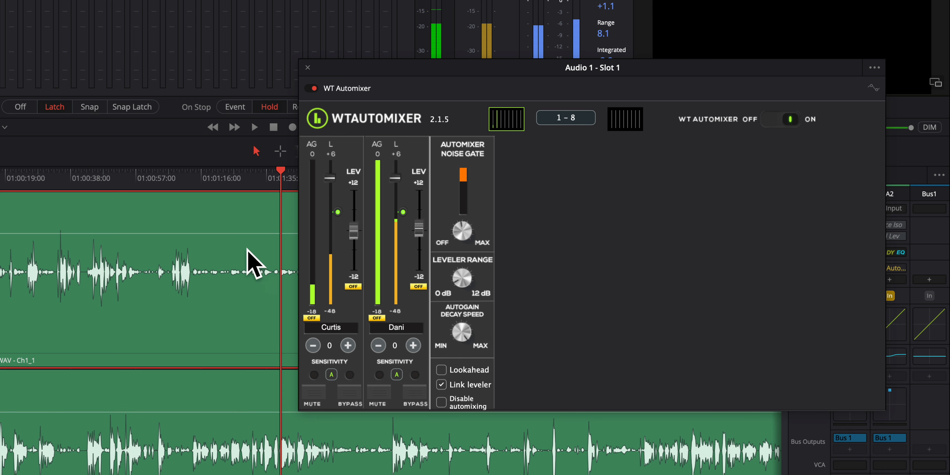
# Jump playback back to earlier dialogue and set Autogain Decay Speed to 2.00 secs.
pyautogui.click(54, 170)
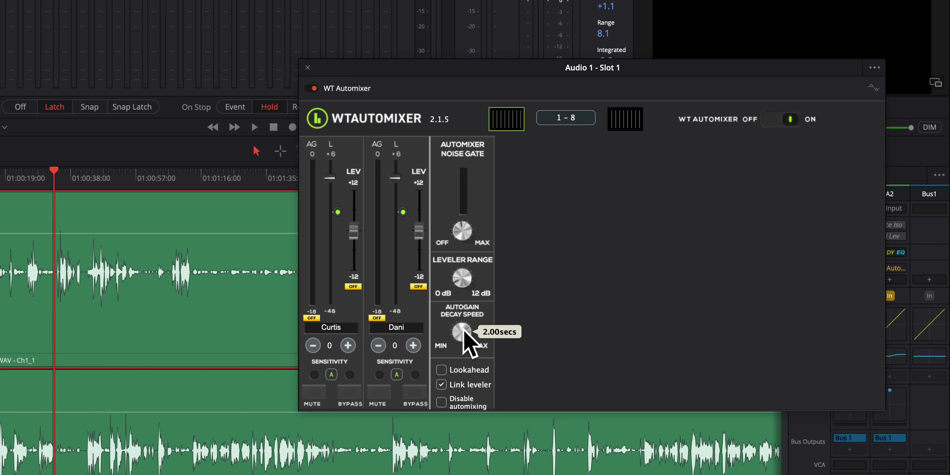
pyautogui.click(253, 127)
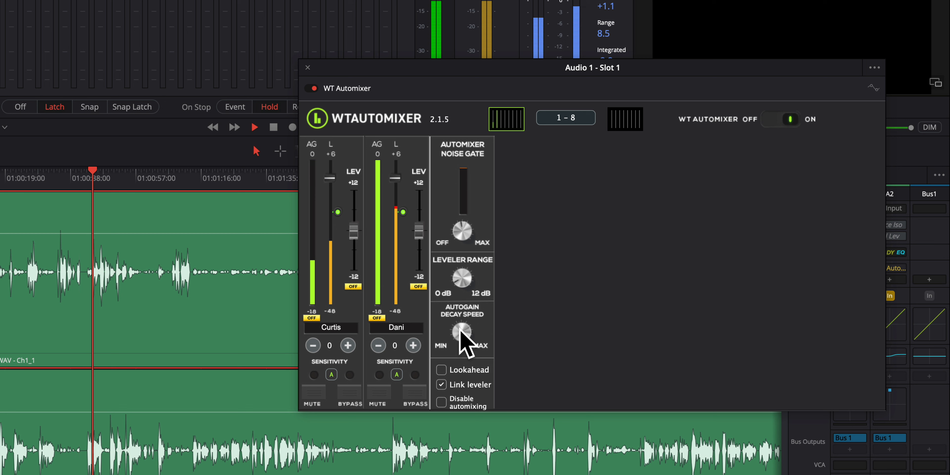
pyautogui.moveTo(462, 333)
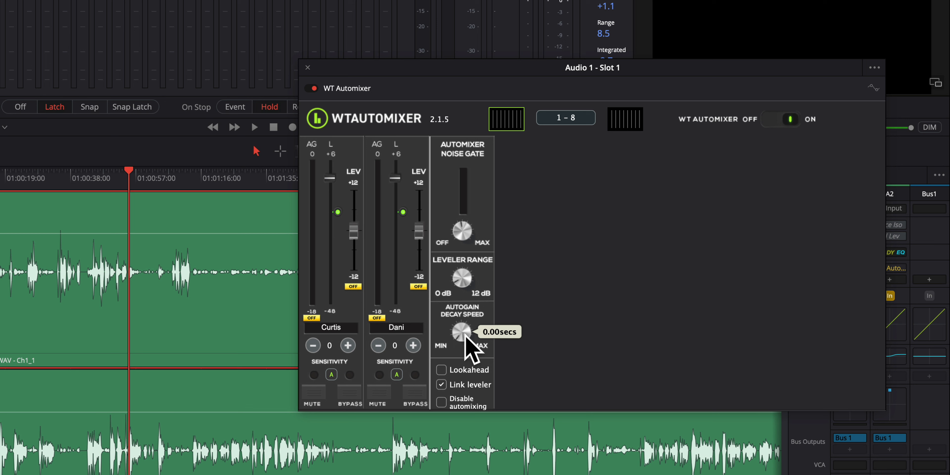
pyautogui.moveTo(381, 257)
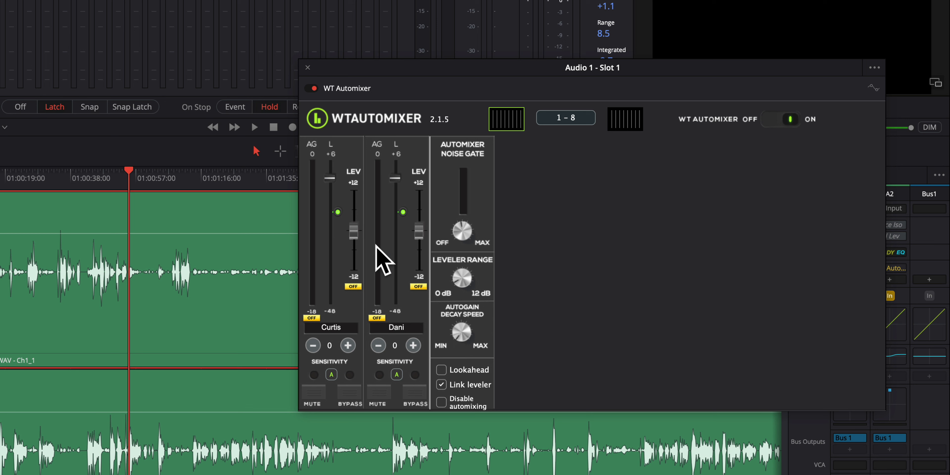
pyautogui.moveTo(300, 361)
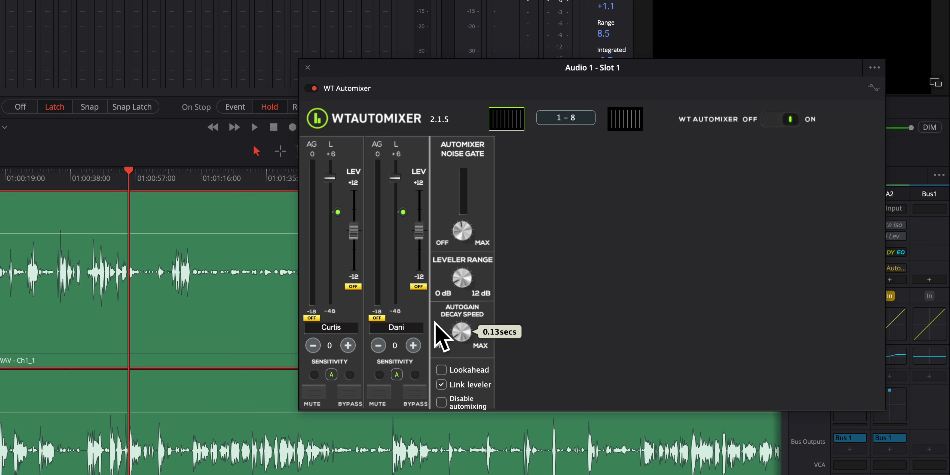
pyautogui.moveTo(415, 291)
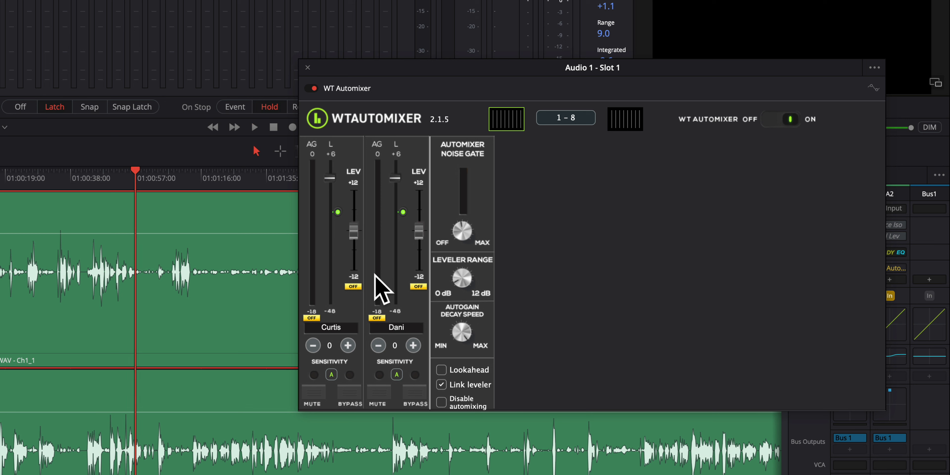
pyautogui.moveTo(380, 319)
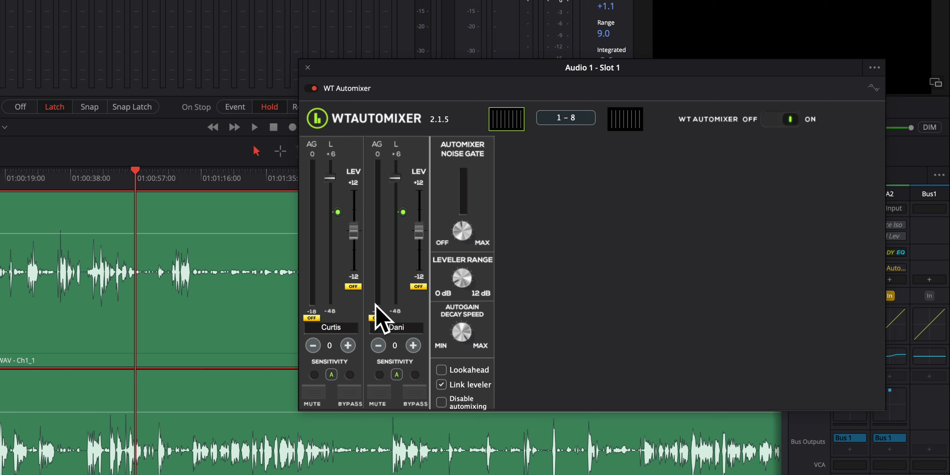
pyautogui.moveTo(382, 316)
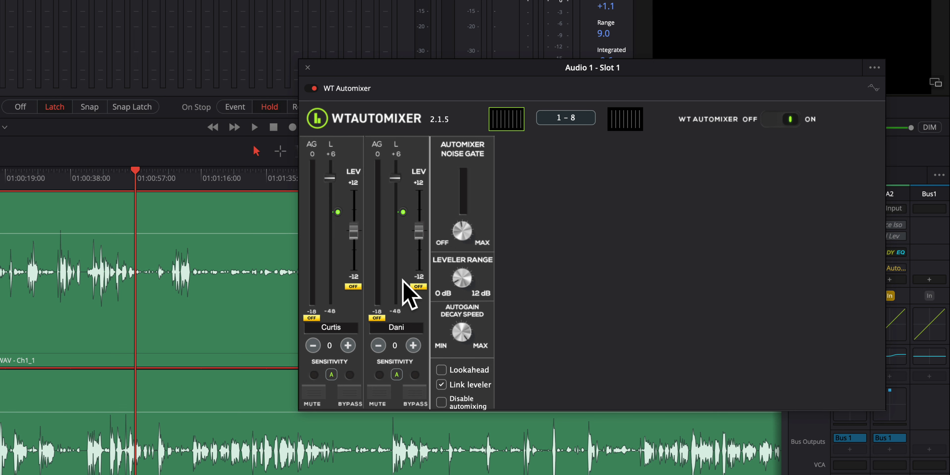
pyautogui.moveTo(416, 279)
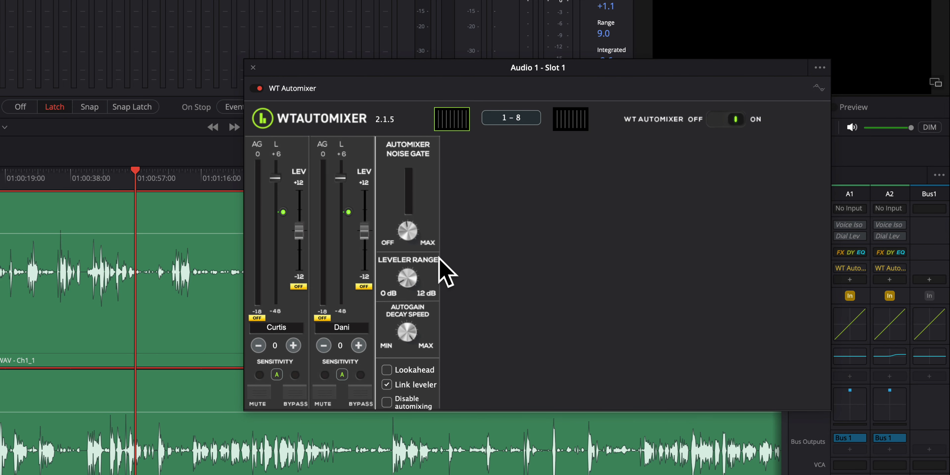
pyautogui.moveTo(397, 200)
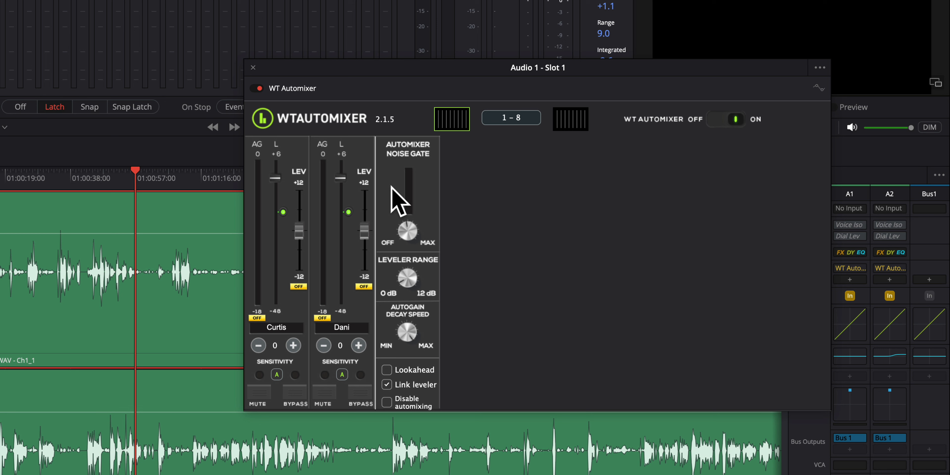
pyautogui.click(342, 374)
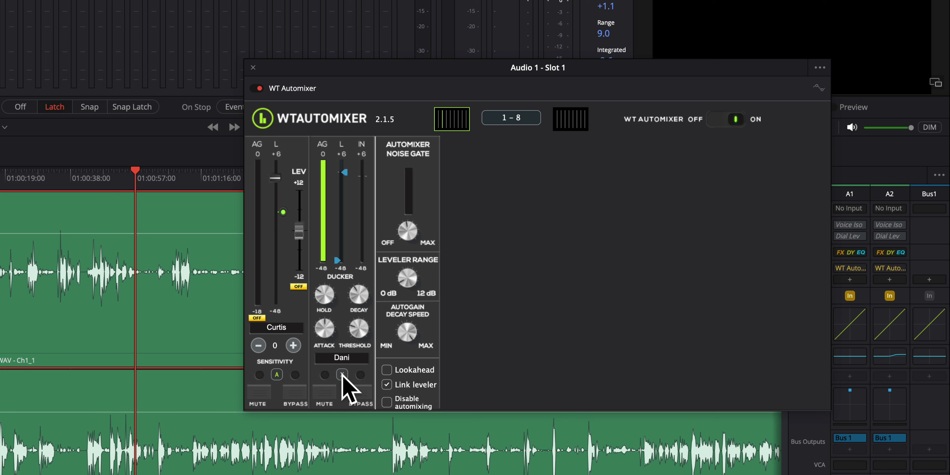
pyautogui.click(342, 374)
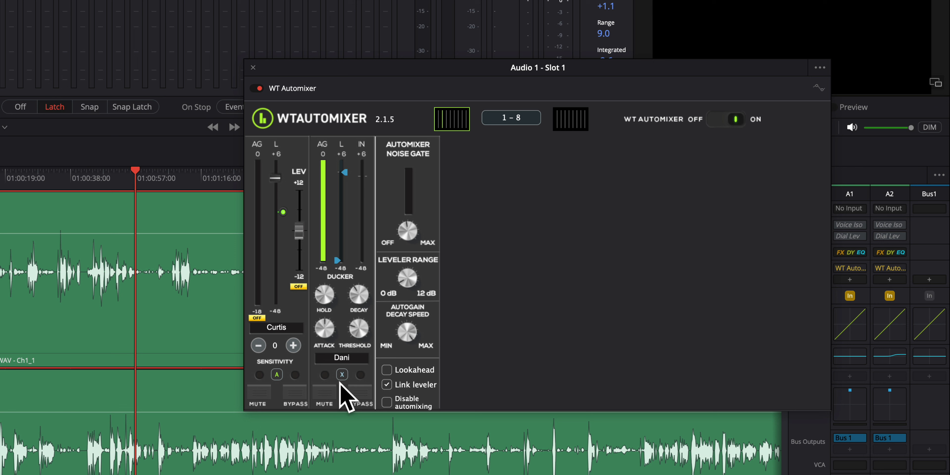
pyautogui.moveTo(347, 394)
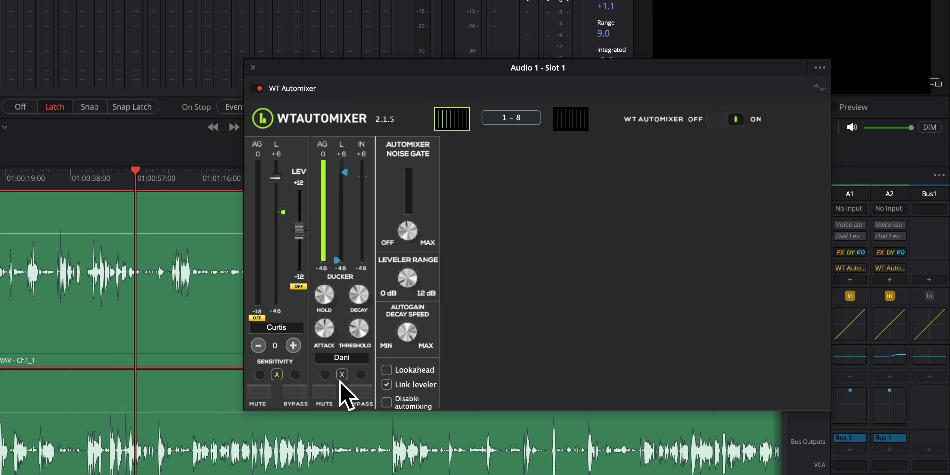
pyautogui.click(342, 375)
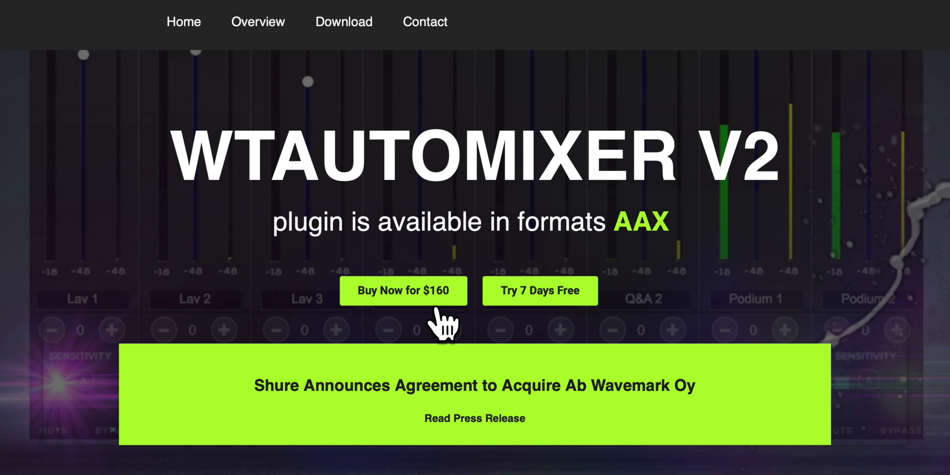
# Scroll the WTAutomixer homepage down through Download to the Contact and company details.
pyautogui.scroll(-3)
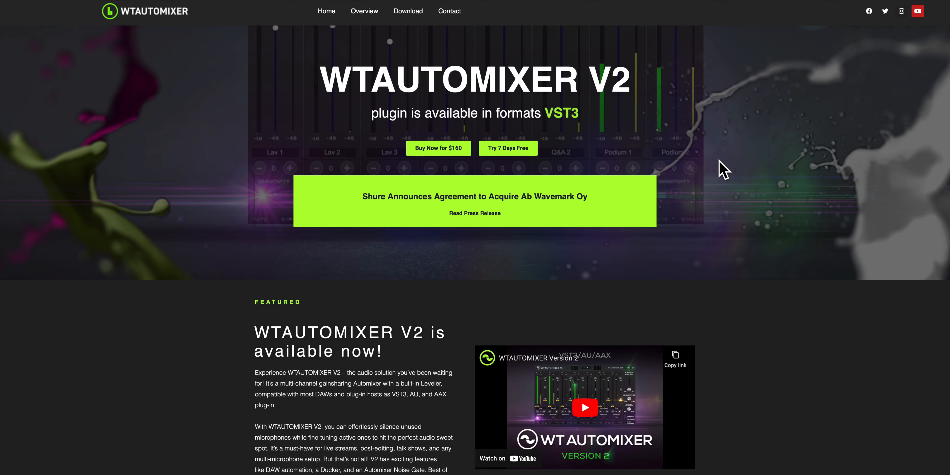
pyautogui.scroll(-3)
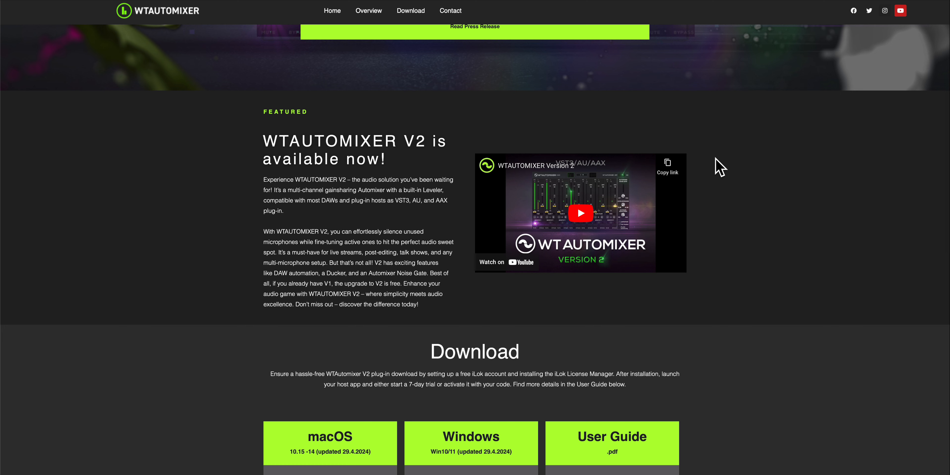
pyautogui.scroll(-3)
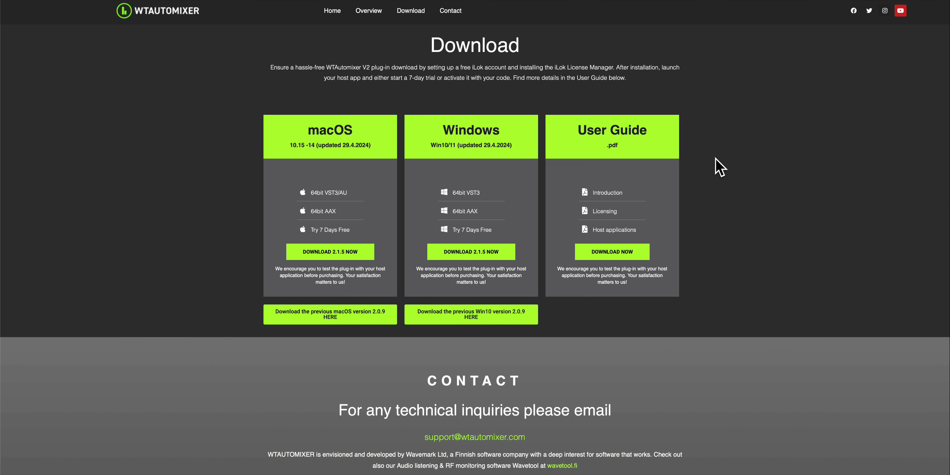
pyautogui.scroll(-3)
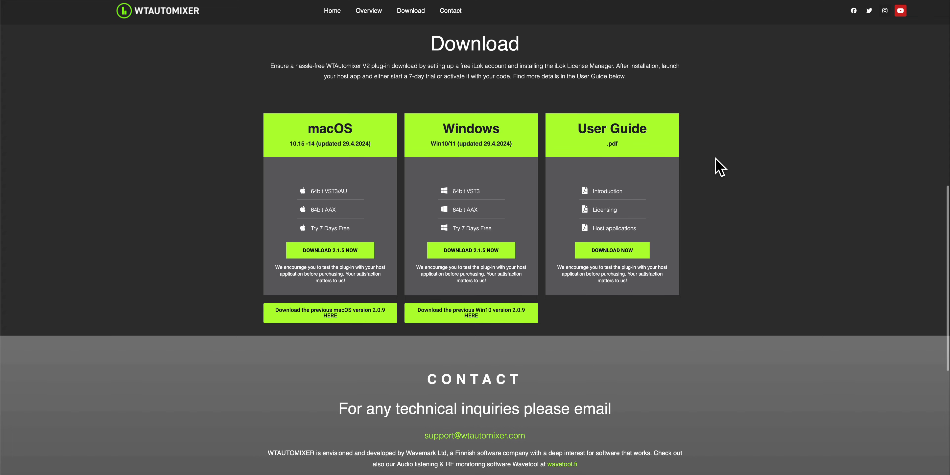
pyautogui.scroll(-3)
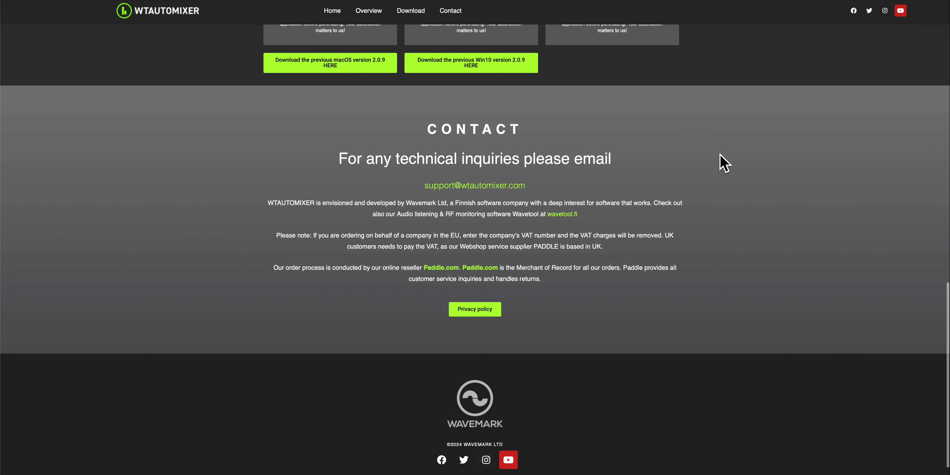